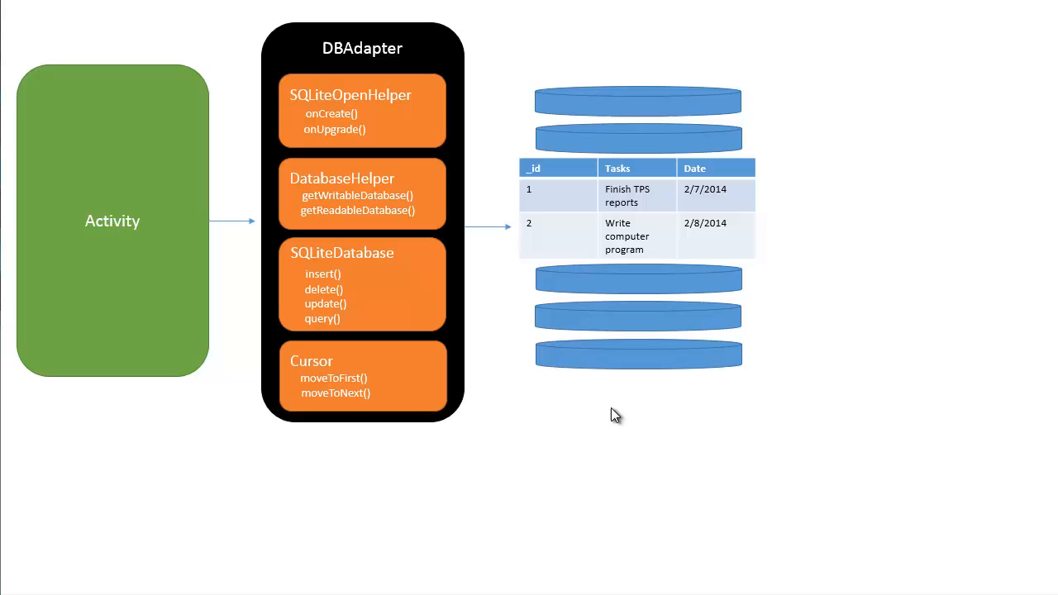
mouse_move(135, 188)
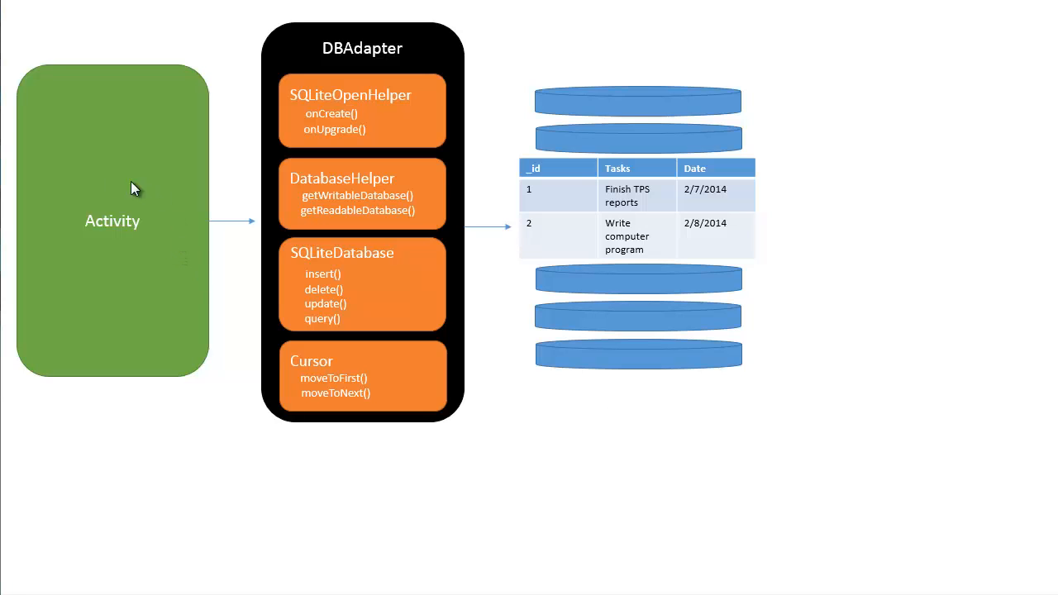
mouse_move(91, 217)
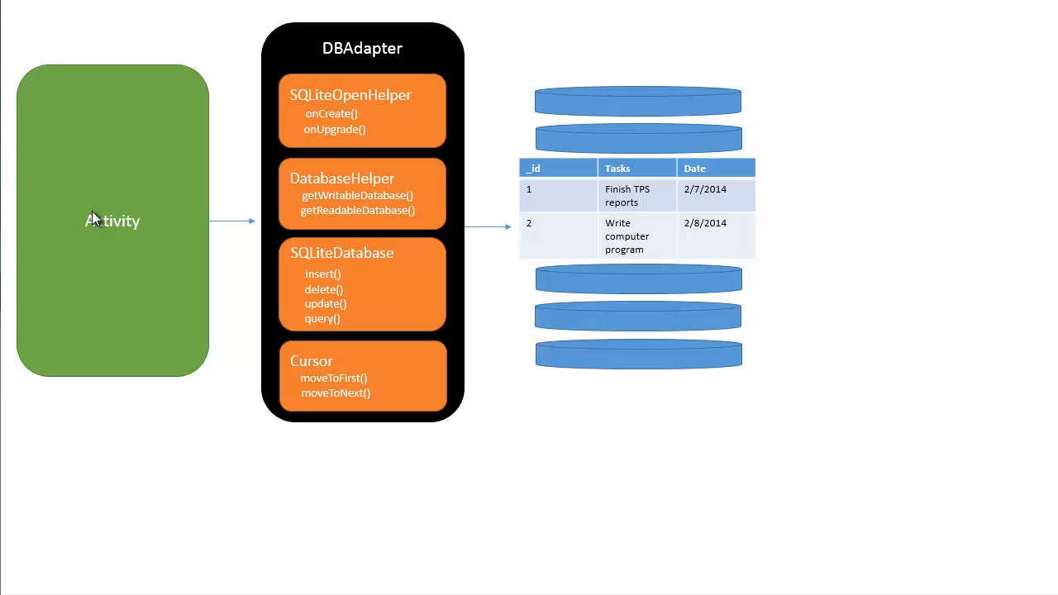
mouse_move(82, 249)
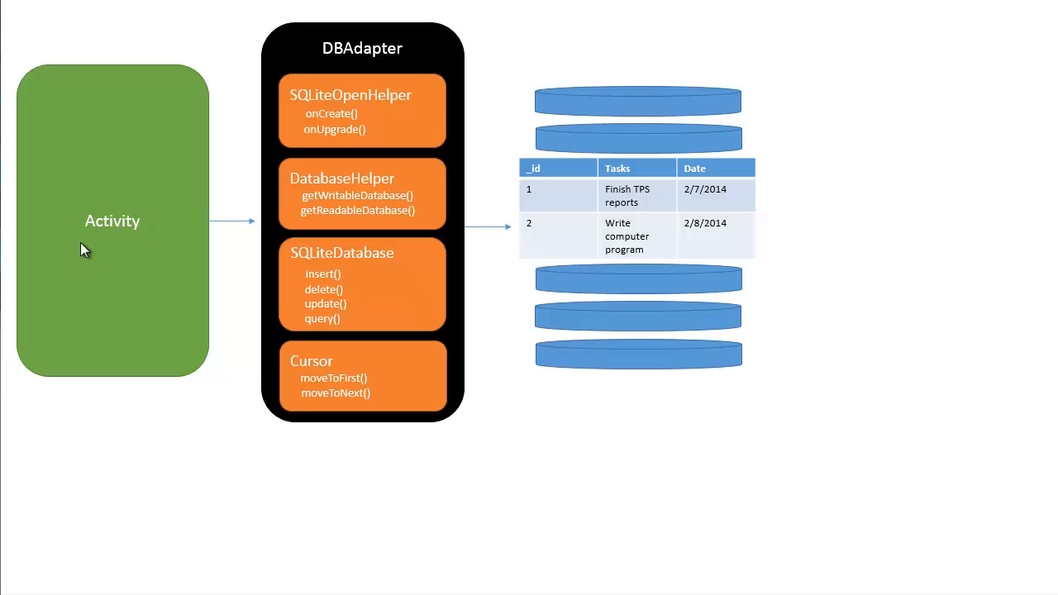
mouse_move(169, 253)
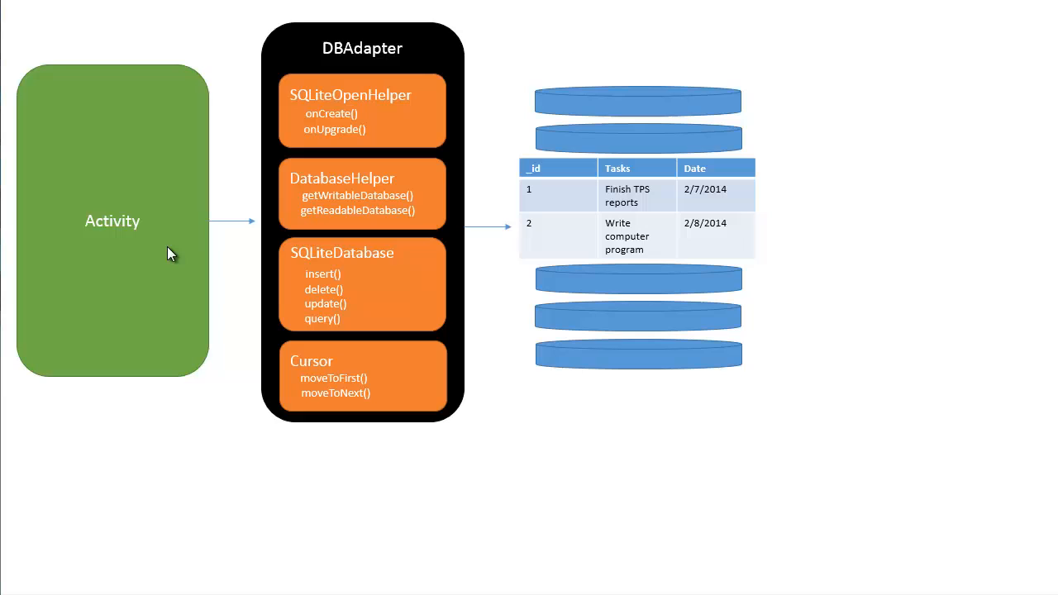
mouse_move(192, 227)
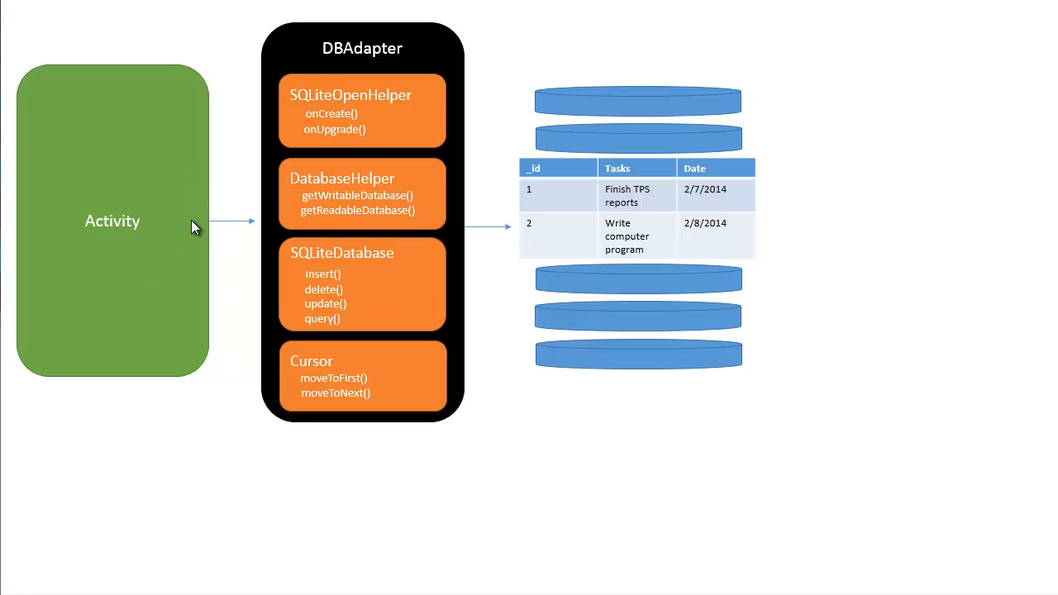
mouse_move(175, 212)
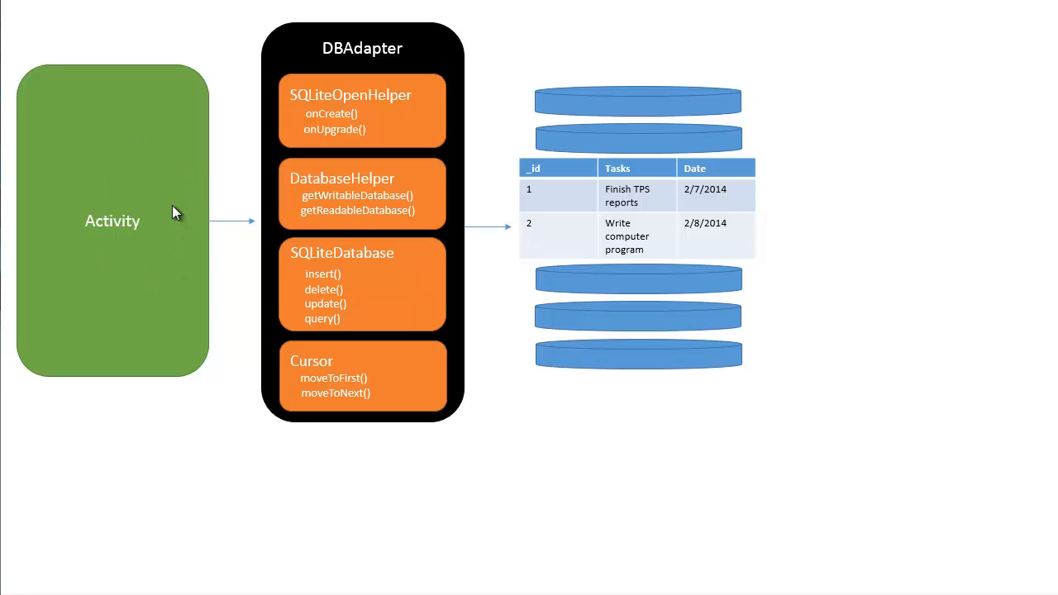
mouse_move(347, 68)
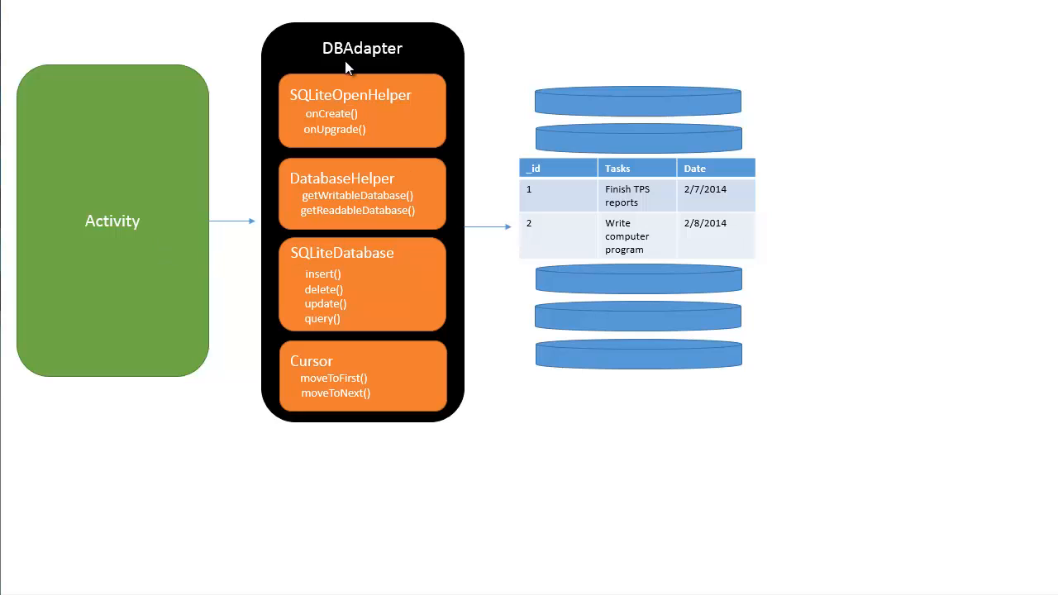
mouse_move(388, 56)
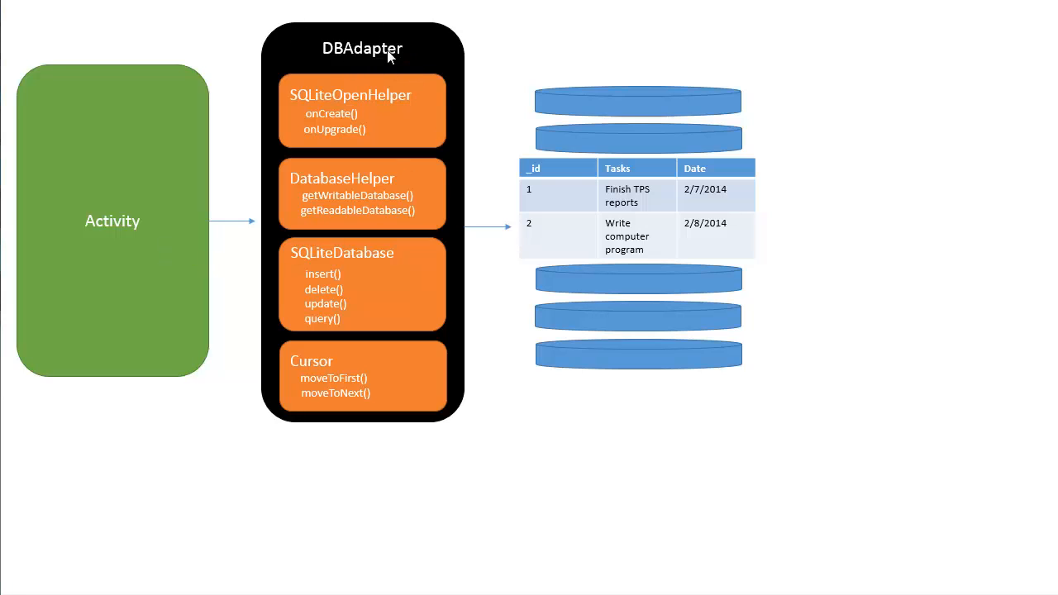
mouse_move(383, 360)
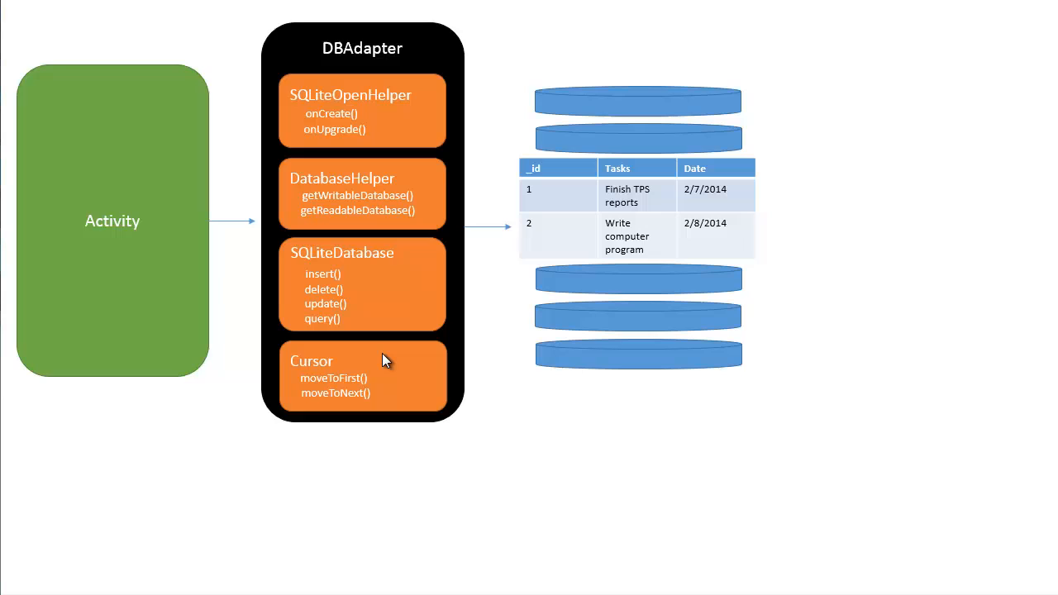
mouse_move(660, 246)
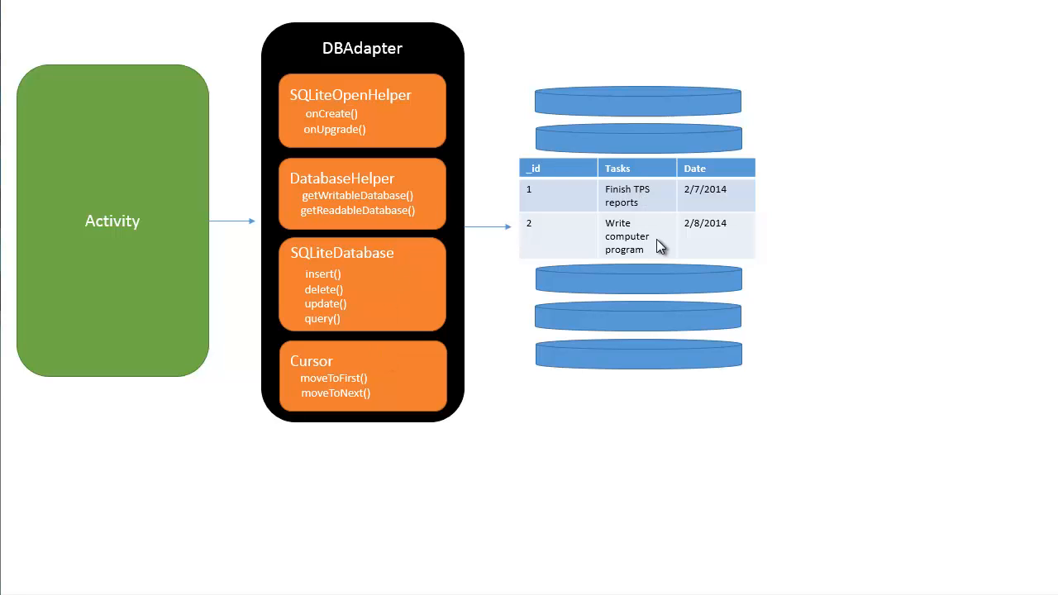
mouse_move(149, 168)
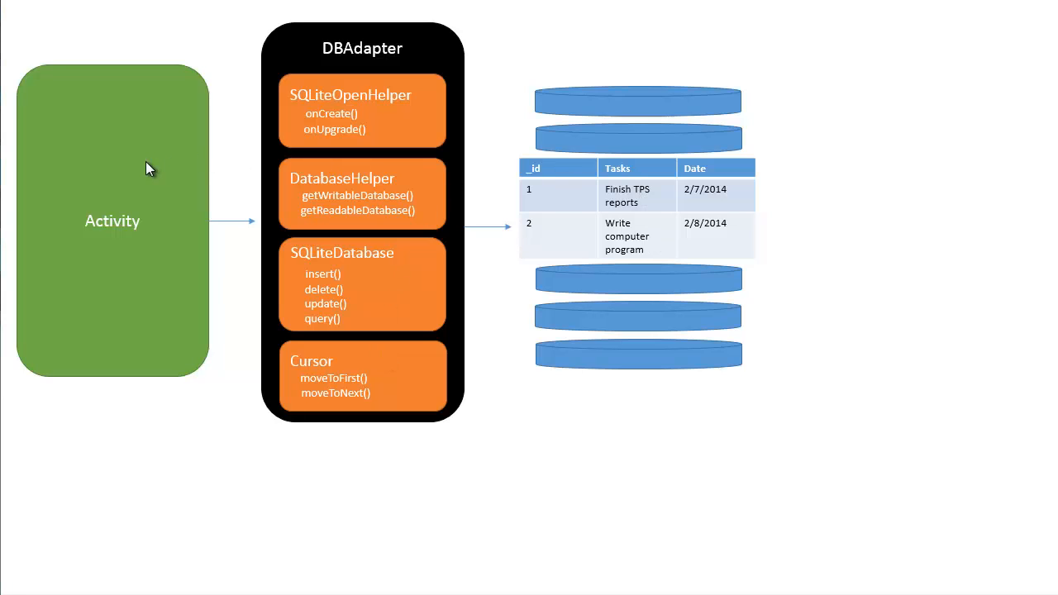
mouse_move(105, 265)
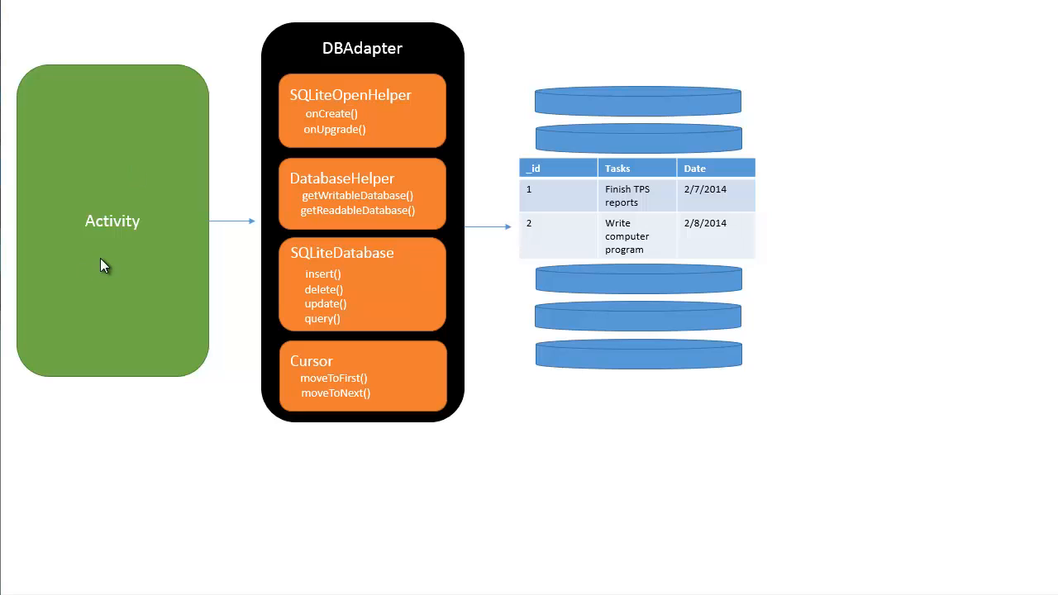
mouse_move(99, 493)
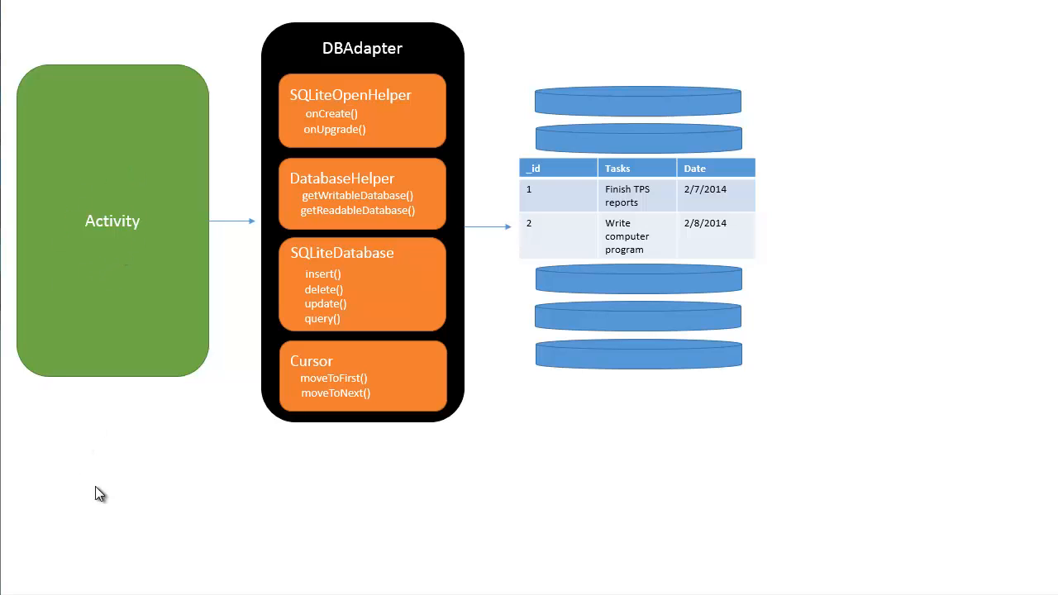
mouse_move(48, 449)
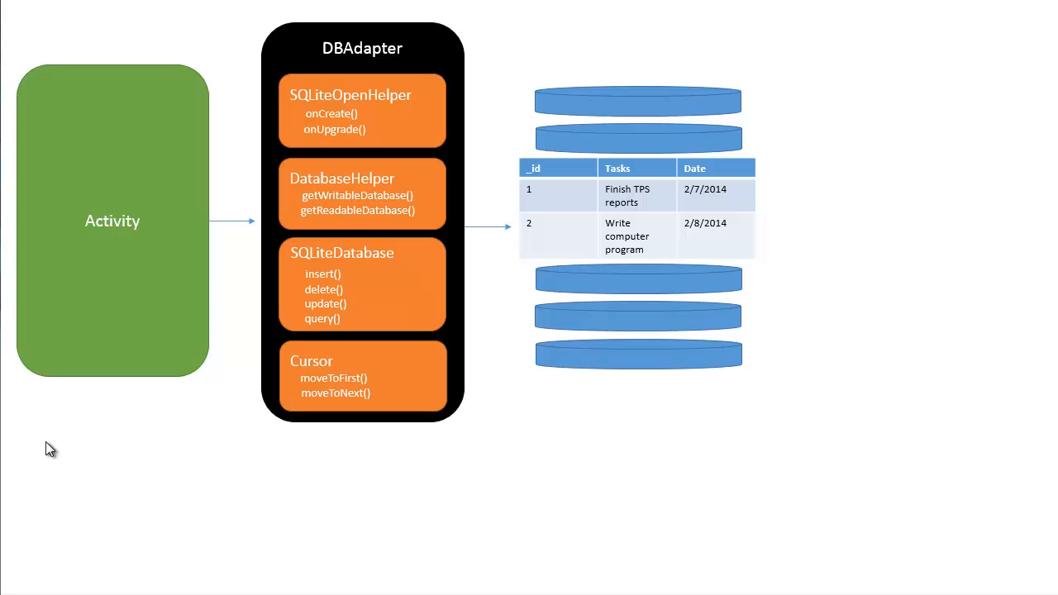
mouse_move(390, 77)
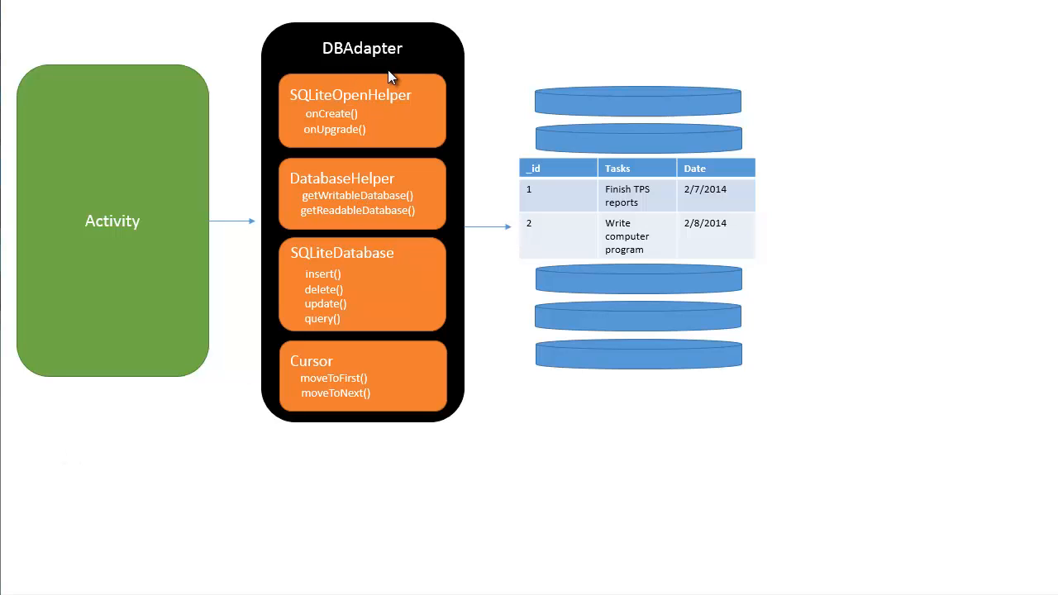
mouse_move(129, 153)
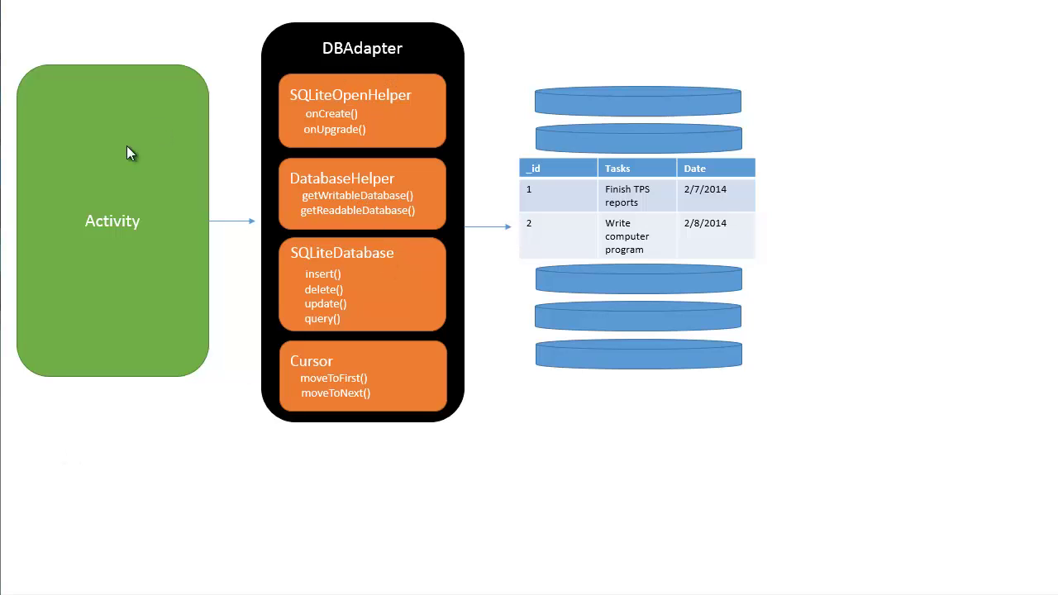
mouse_move(355, 190)
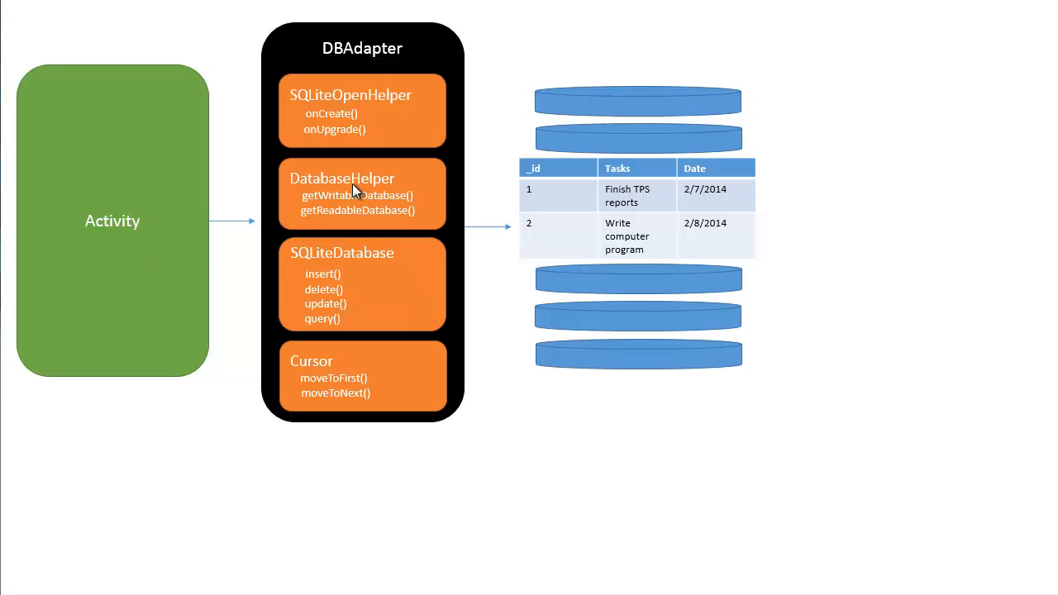
mouse_move(426, 97)
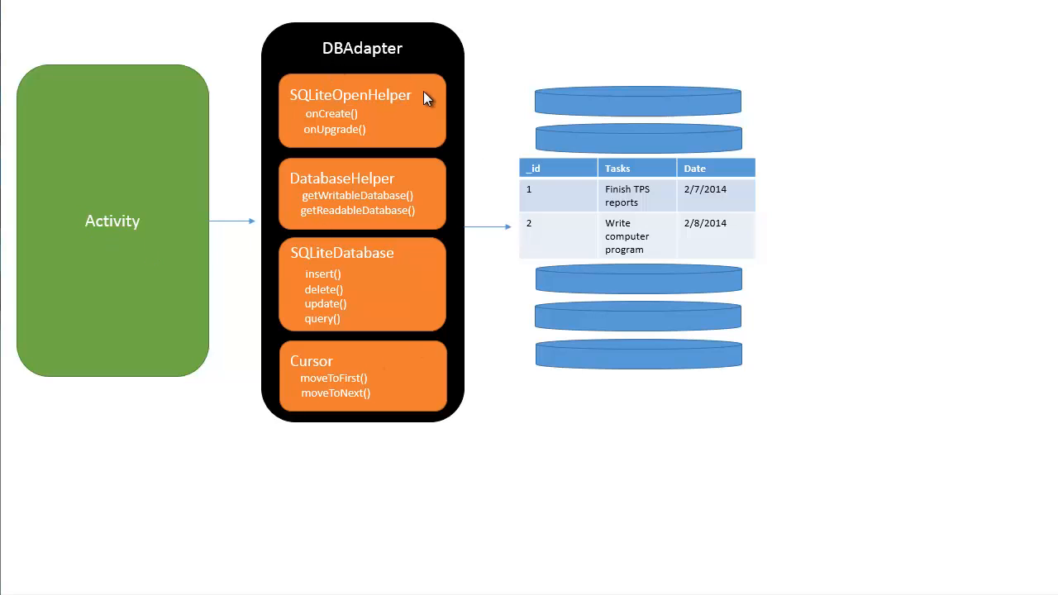
mouse_move(75, 261)
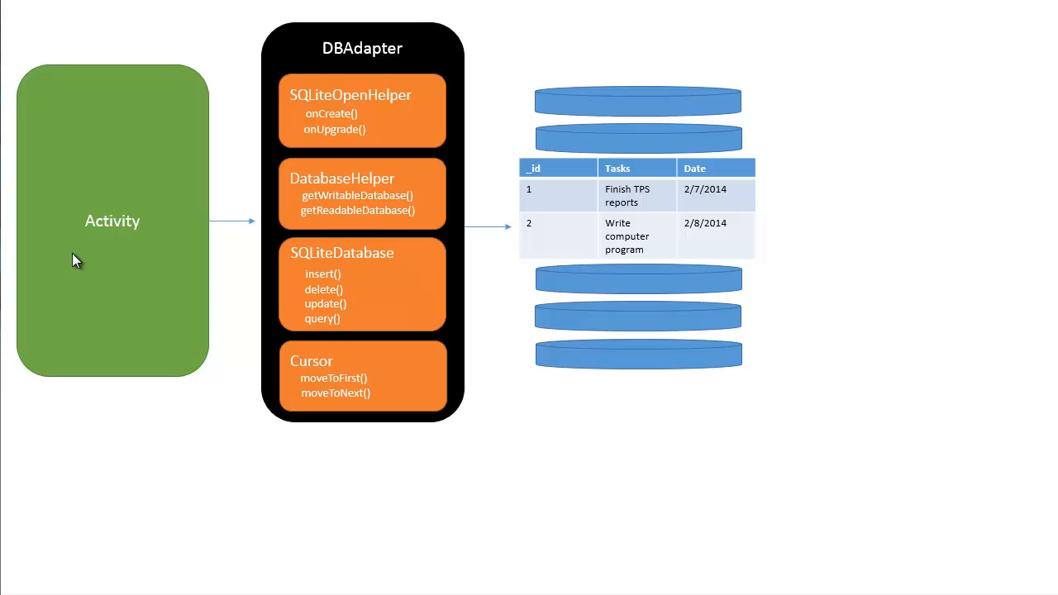
mouse_move(341, 65)
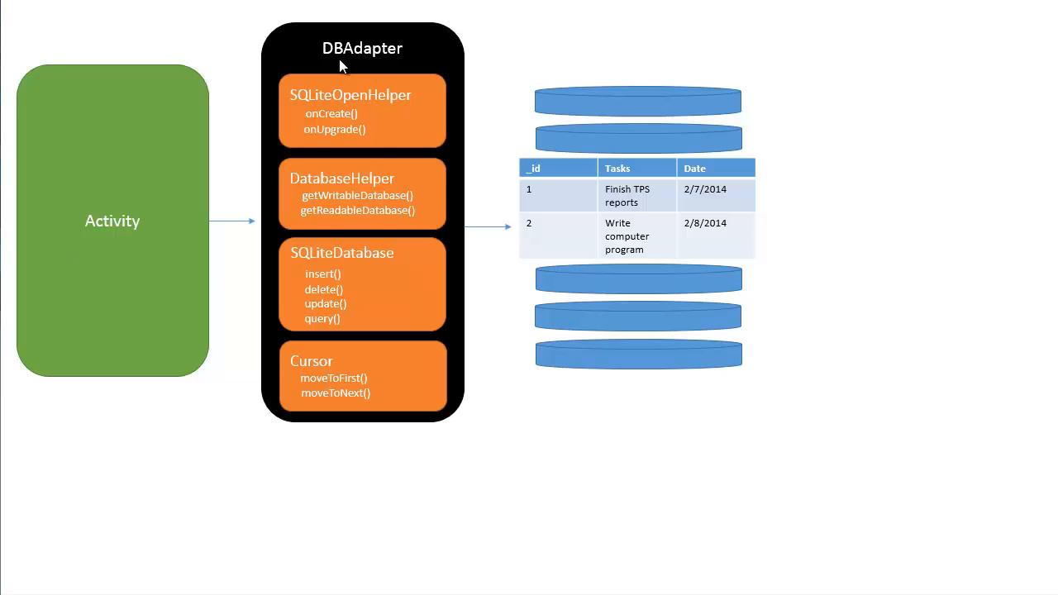
mouse_move(322, 39)
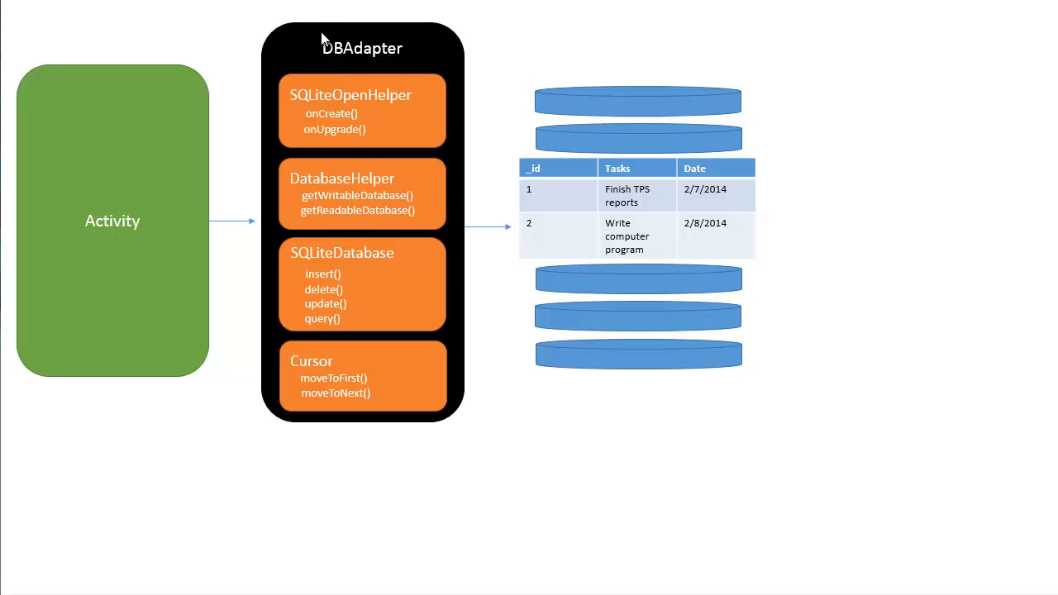
mouse_move(365, 61)
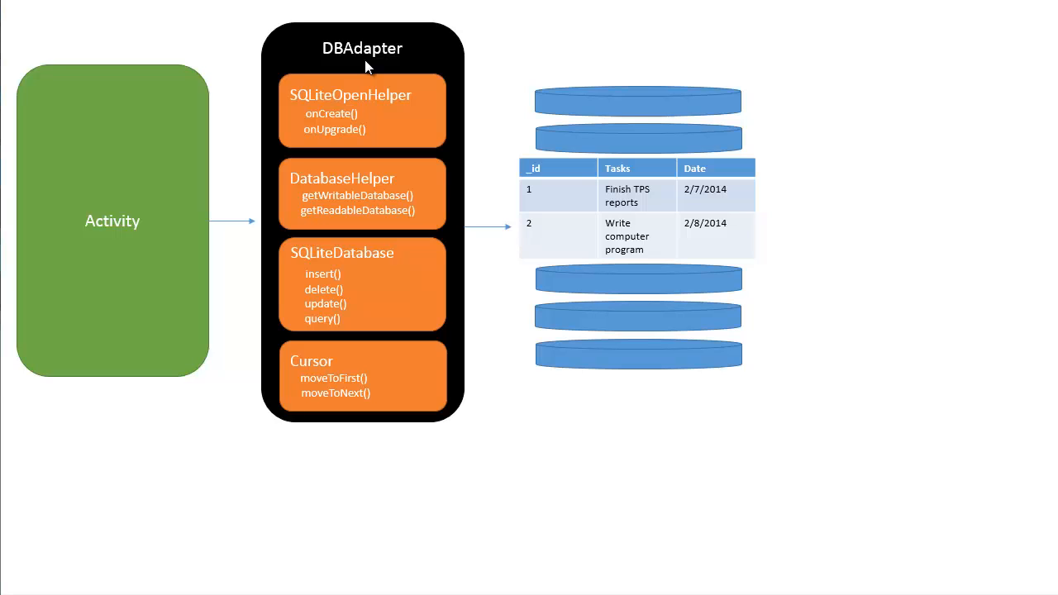
mouse_move(337, 103)
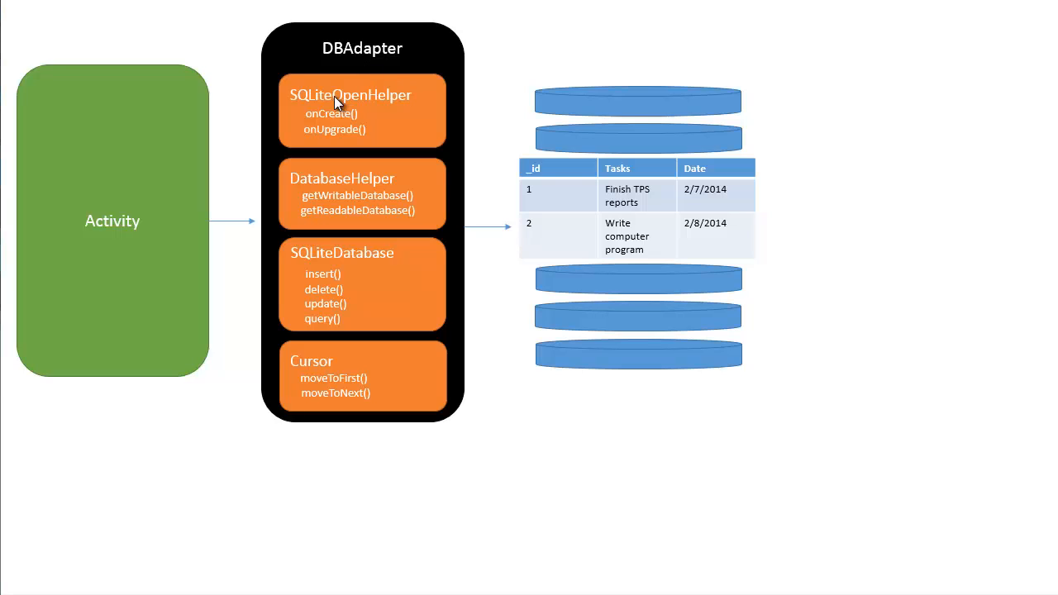
mouse_move(380, 108)
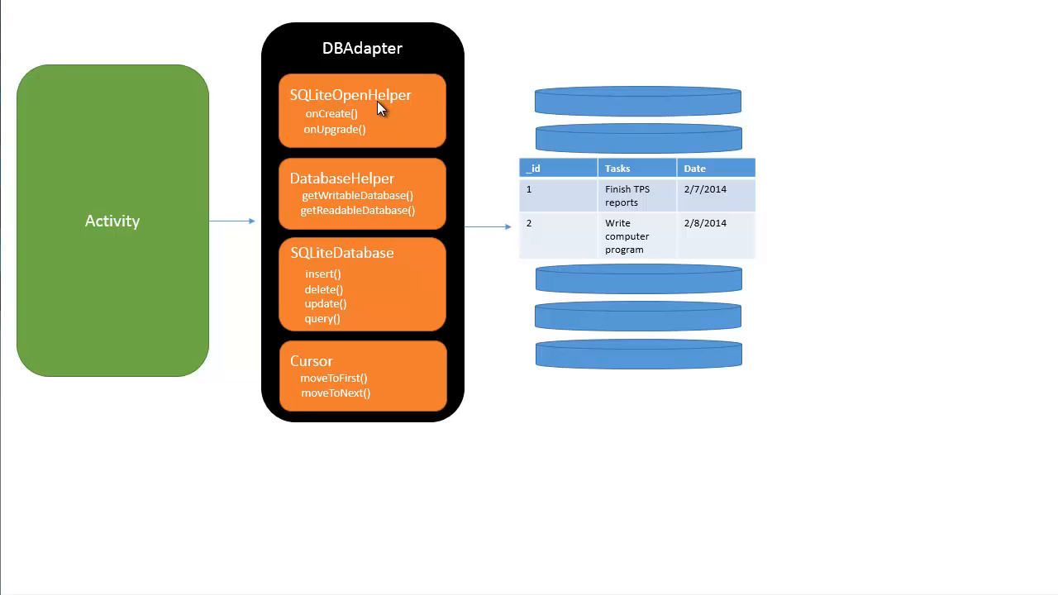
mouse_move(397, 122)
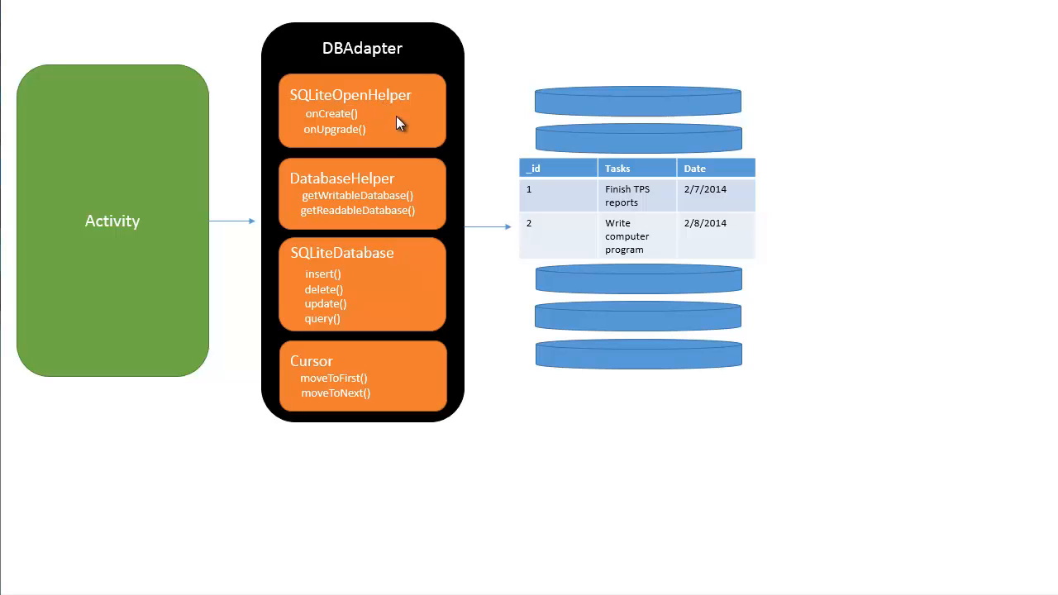
mouse_move(396, 115)
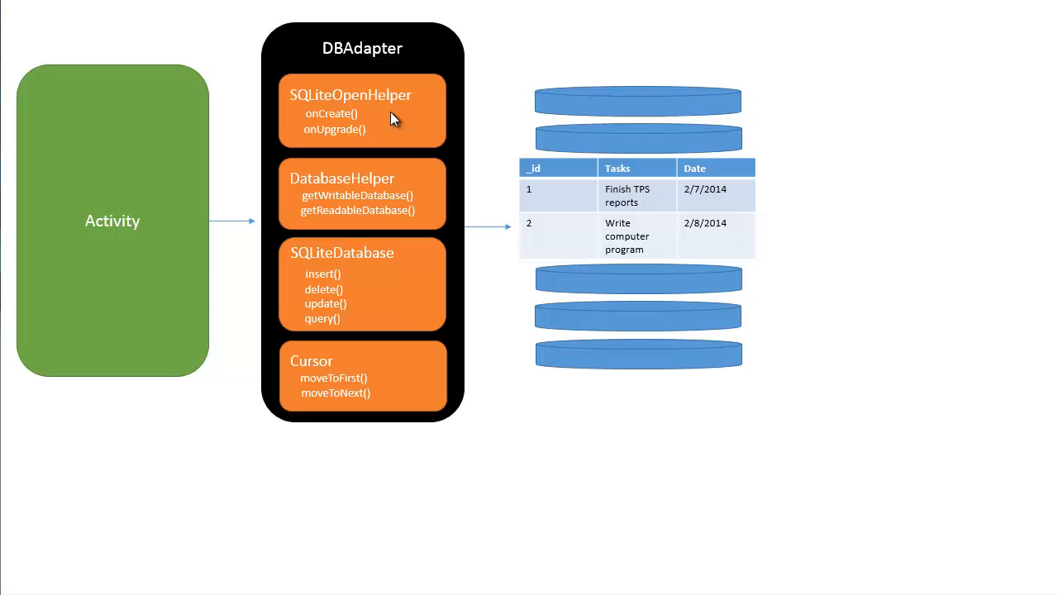
mouse_move(389, 107)
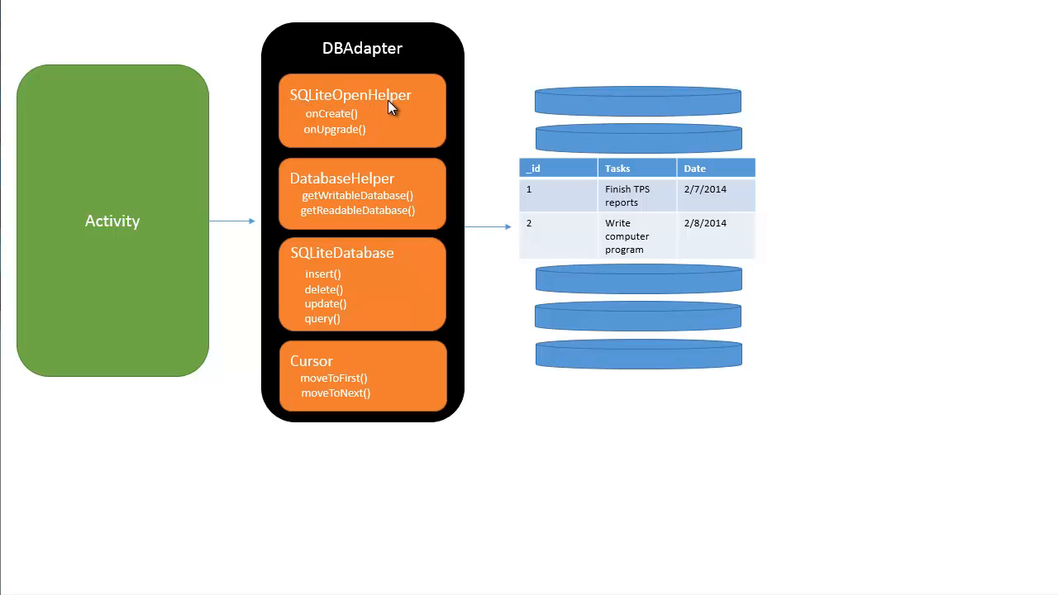
mouse_move(349, 124)
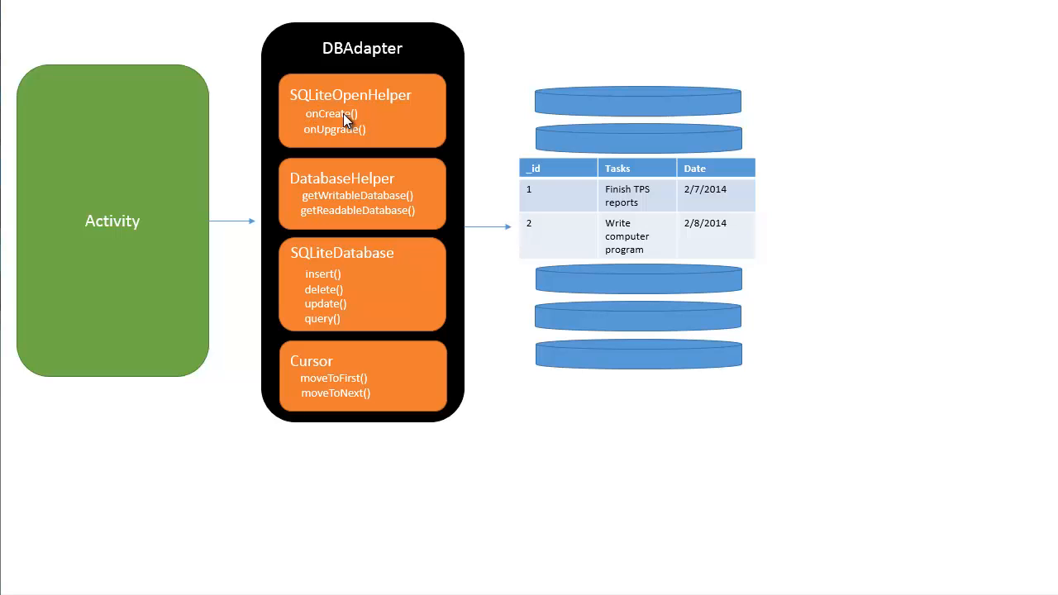
mouse_move(353, 113)
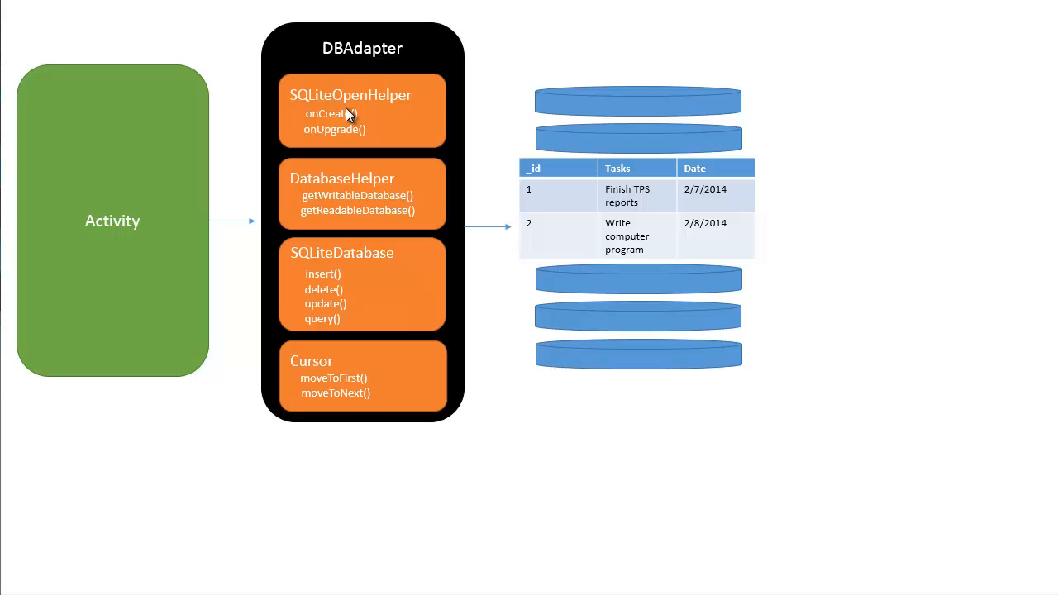
mouse_move(318, 116)
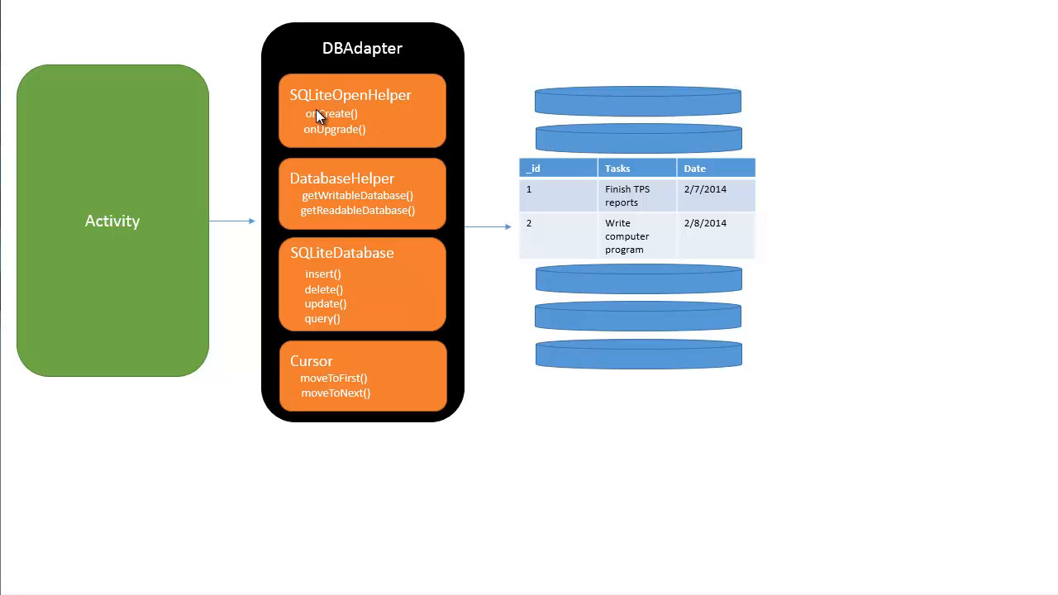
mouse_move(310, 134)
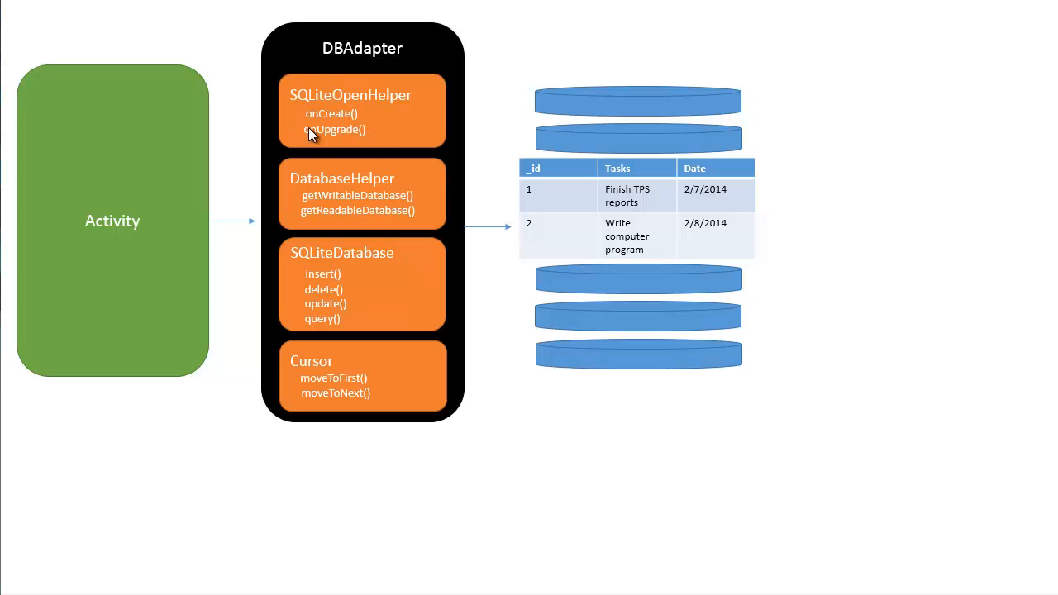
mouse_move(301, 140)
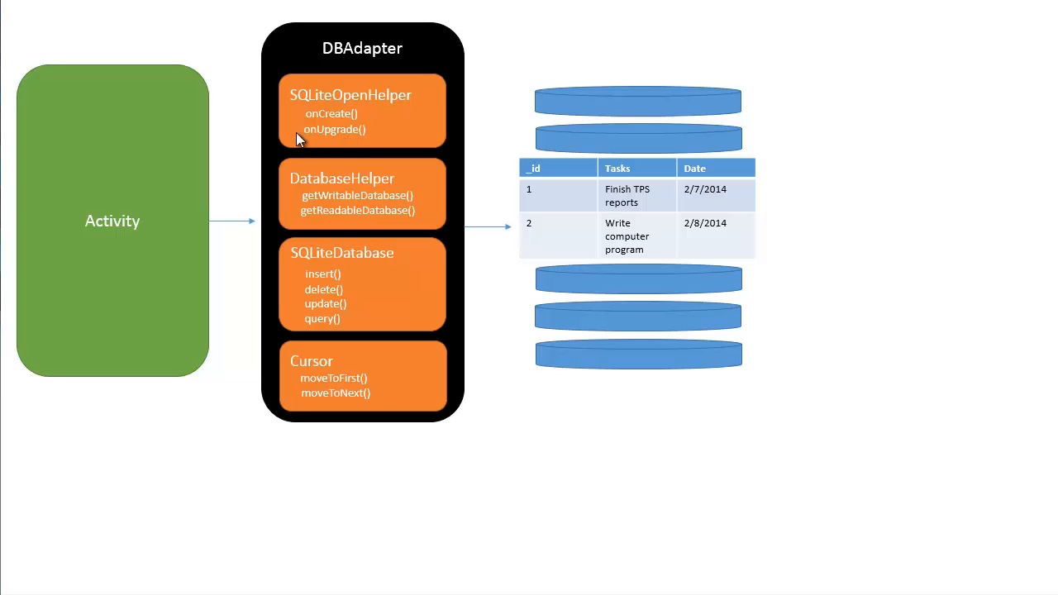
mouse_move(342, 138)
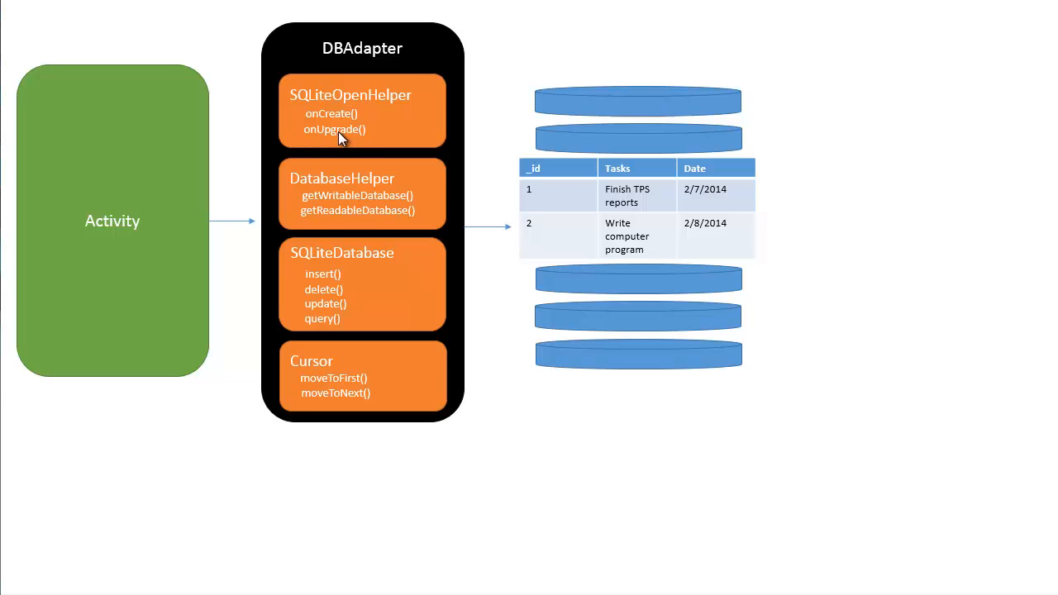
mouse_move(389, 105)
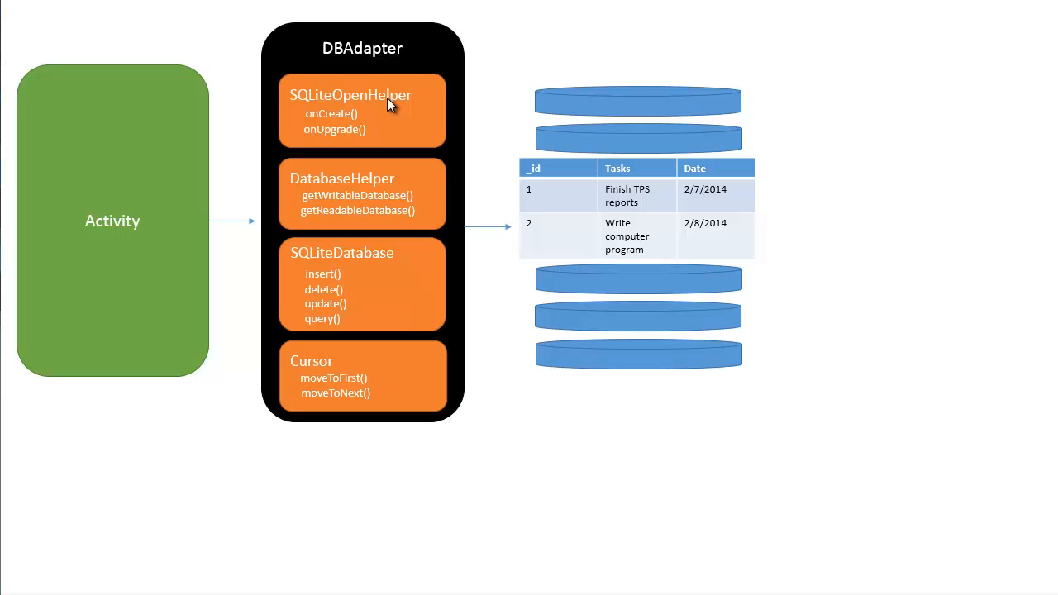
mouse_move(403, 114)
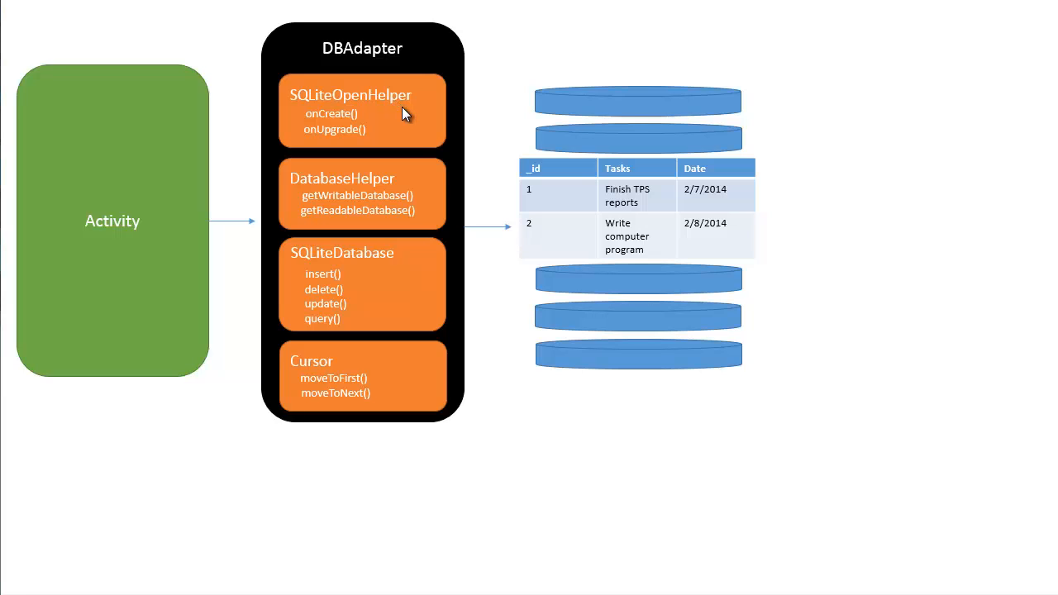
mouse_move(347, 186)
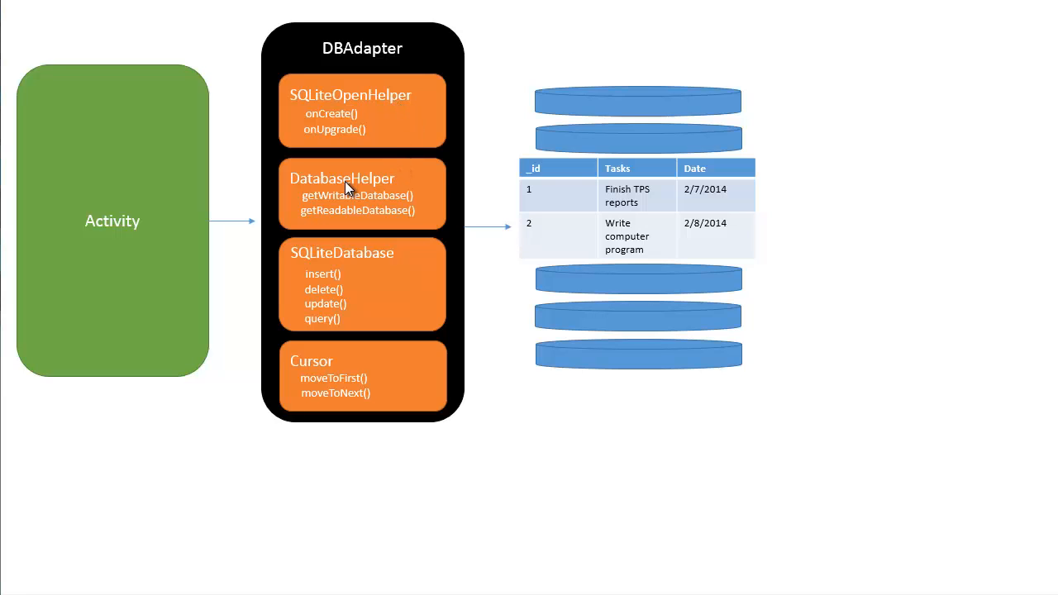
mouse_move(359, 183)
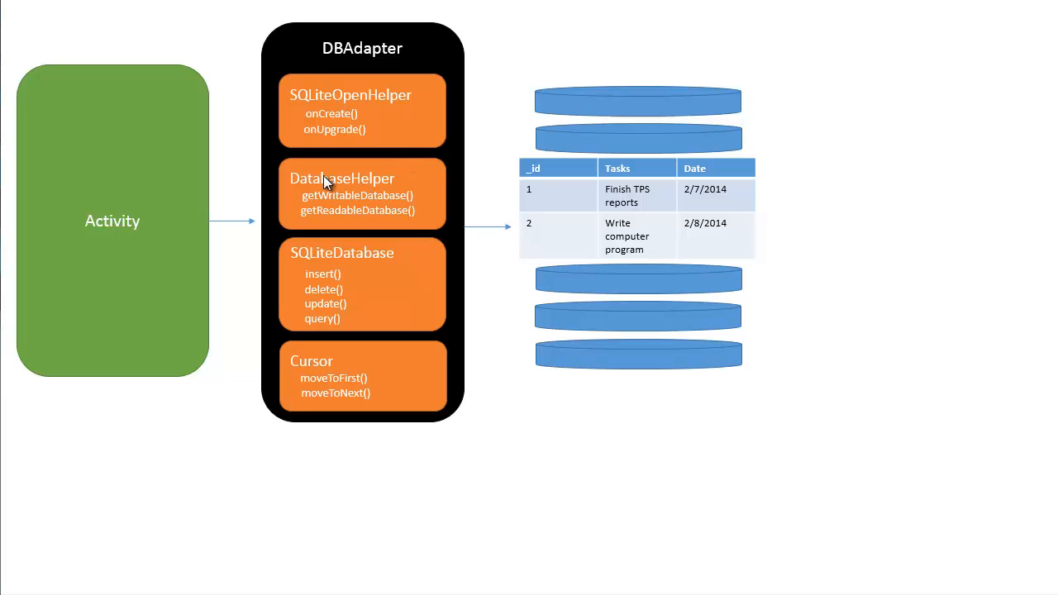
mouse_move(390, 175)
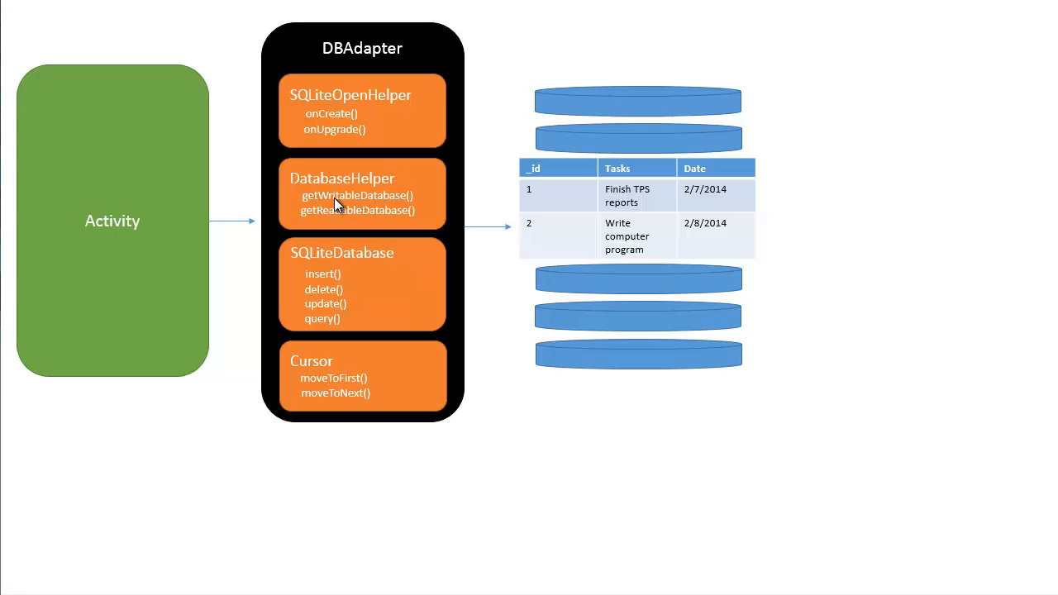
mouse_move(399, 195)
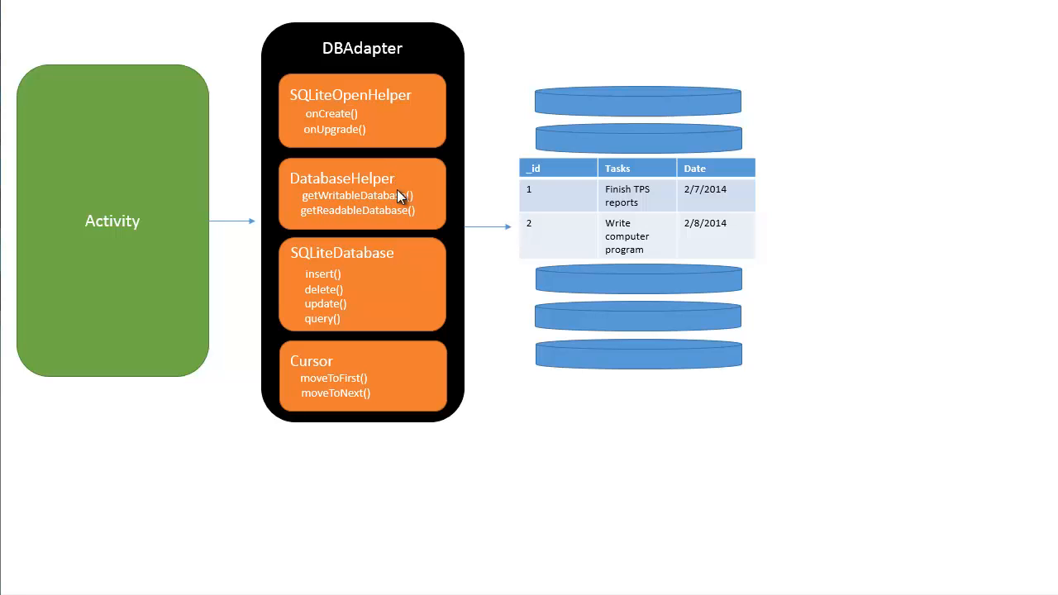
mouse_move(394, 205)
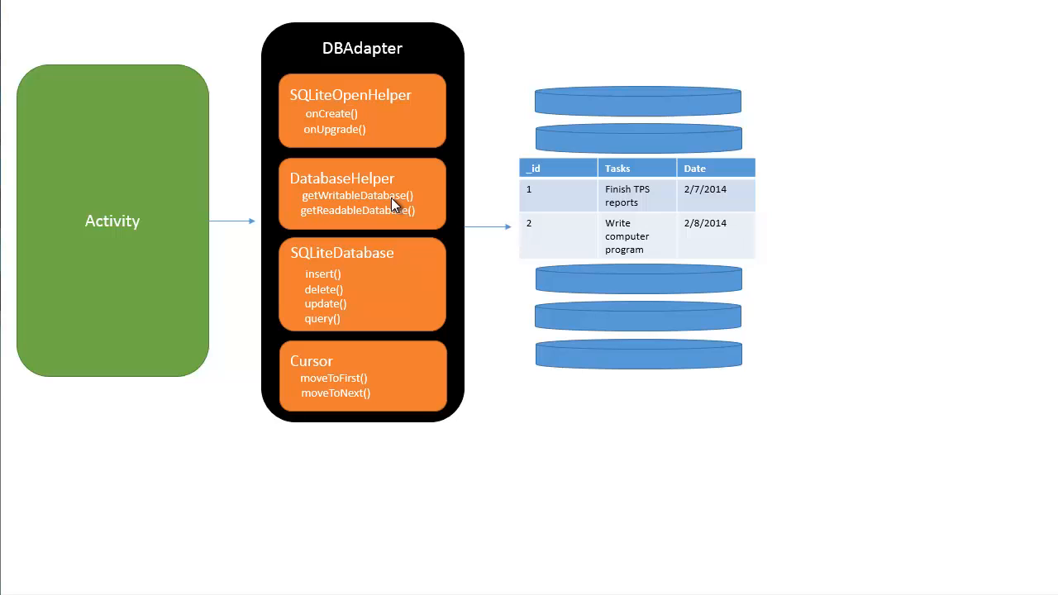
mouse_move(406, 196)
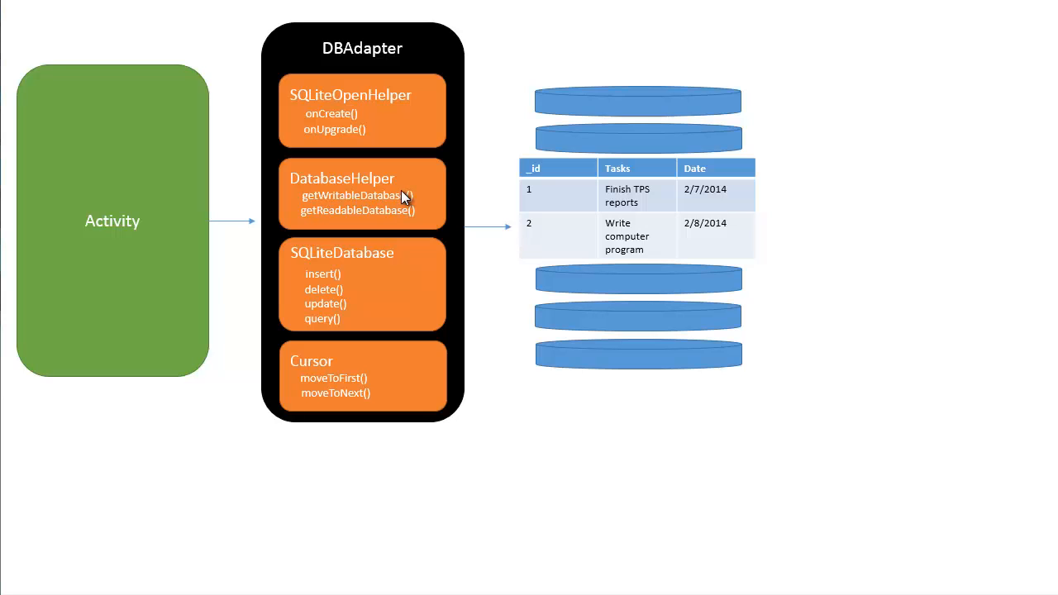
mouse_move(395, 215)
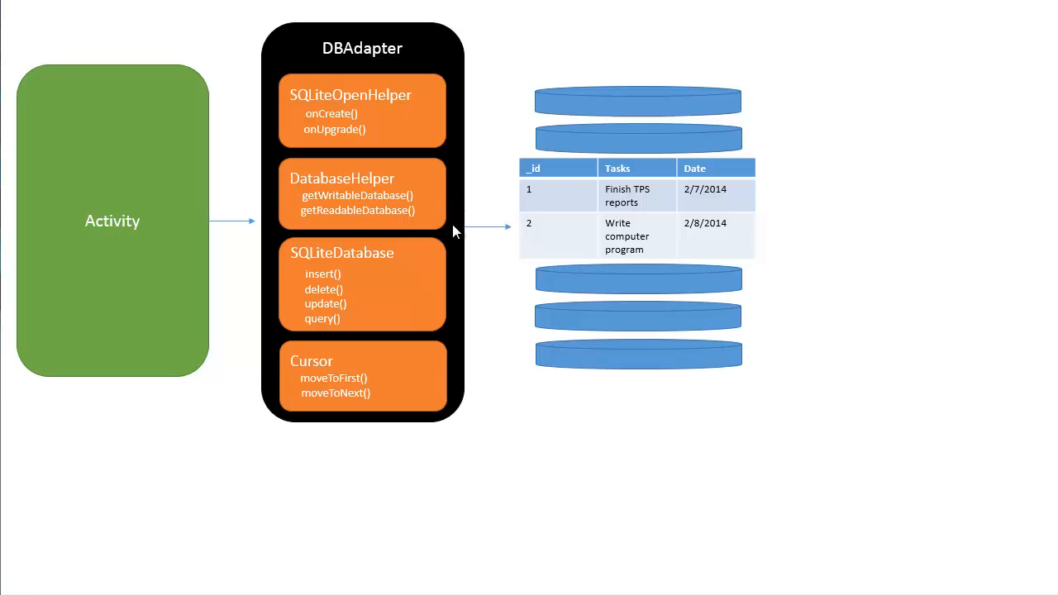
mouse_move(375, 264)
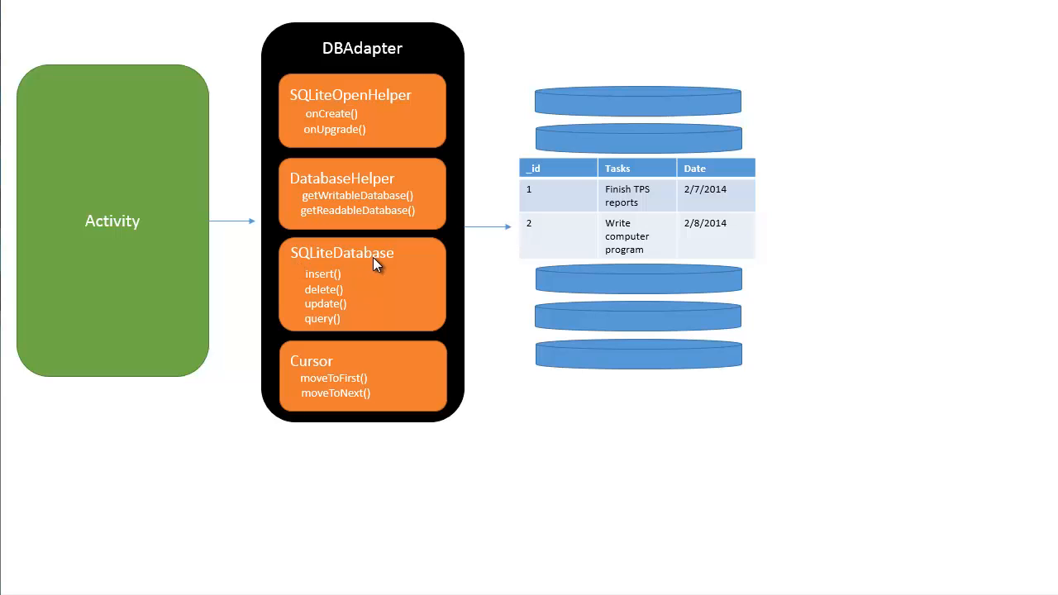
mouse_move(327, 276)
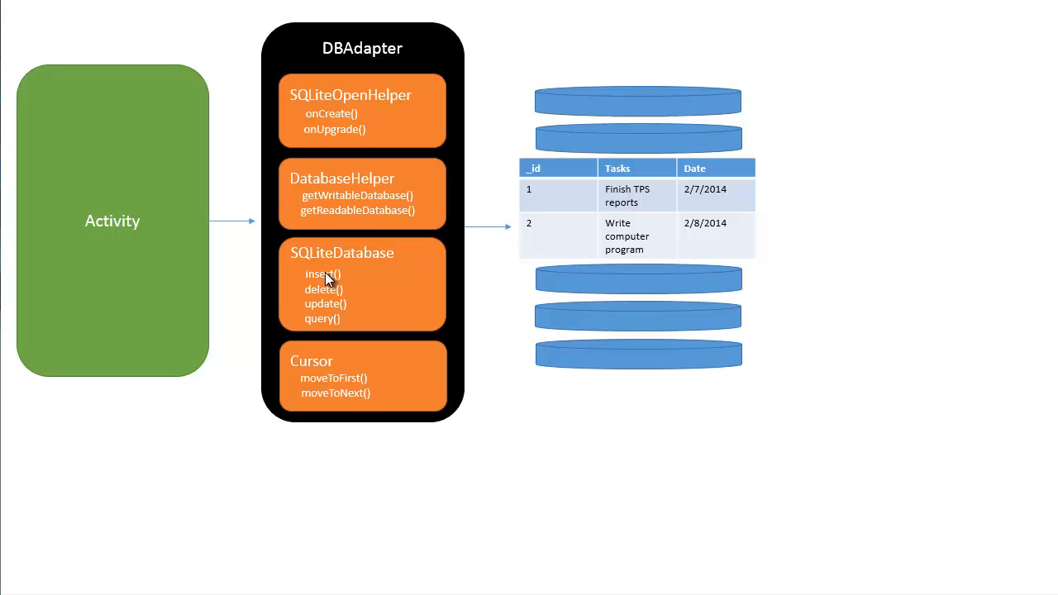
mouse_move(372, 261)
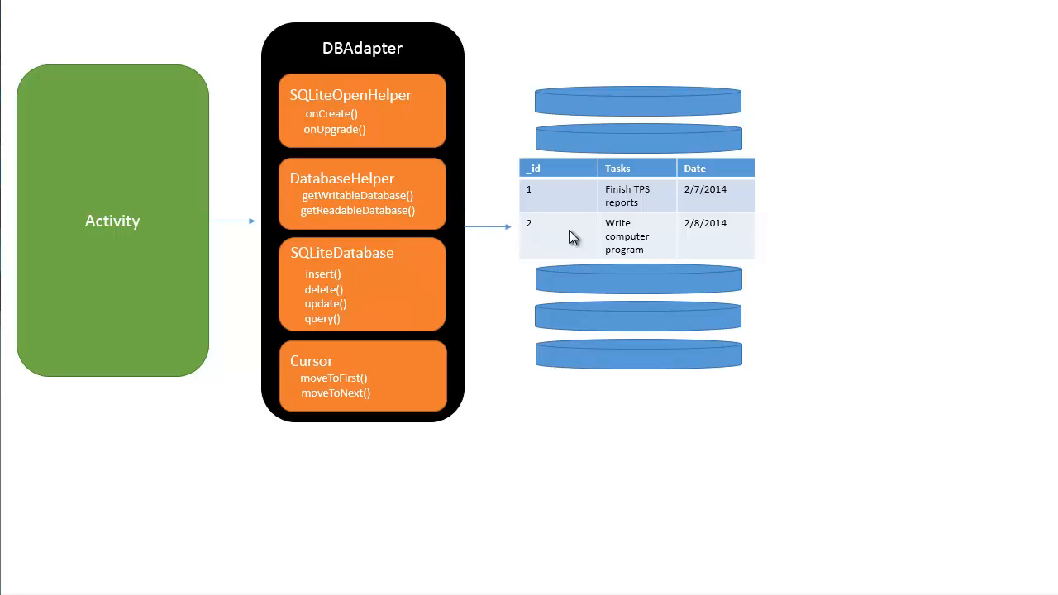
mouse_move(634, 229)
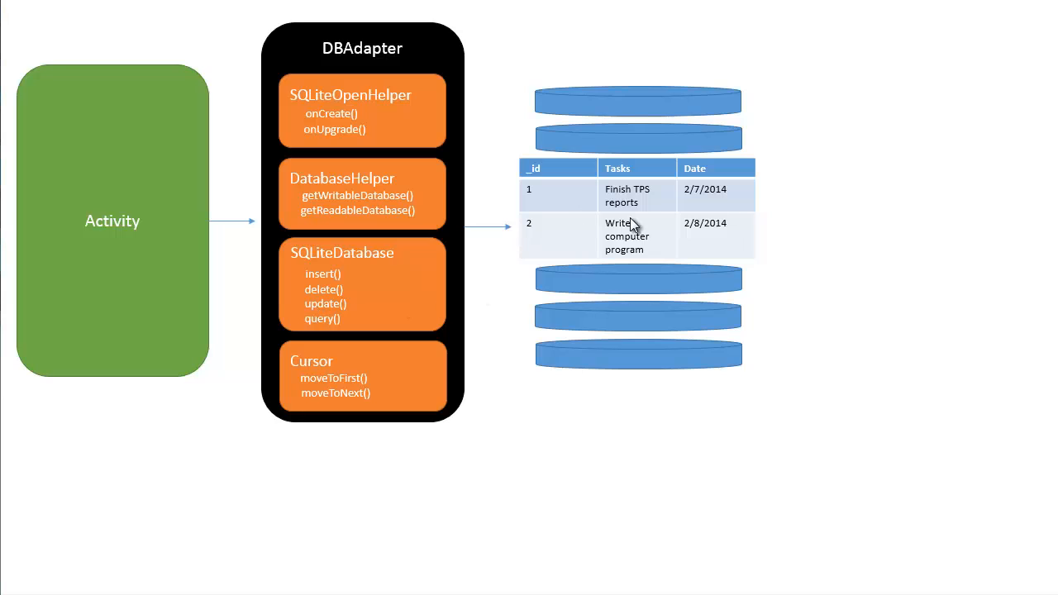
mouse_move(319, 321)
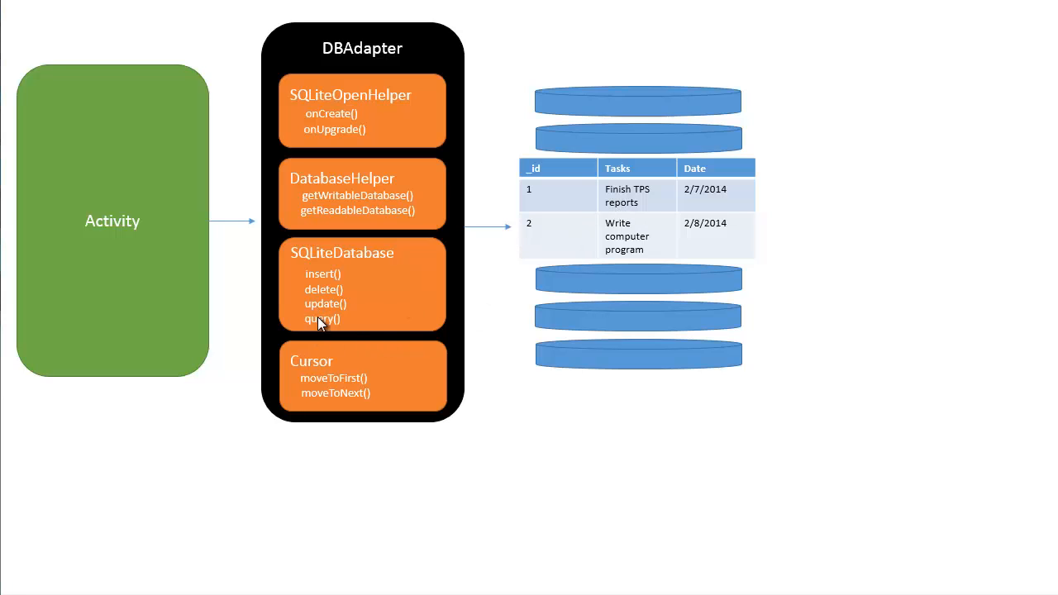
mouse_move(601, 226)
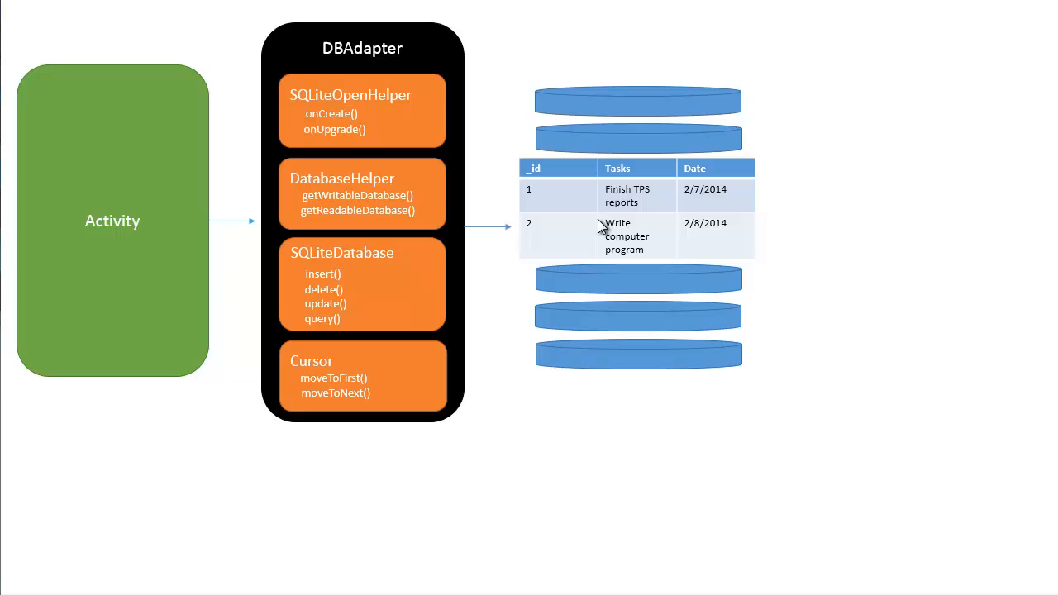
mouse_move(341, 296)
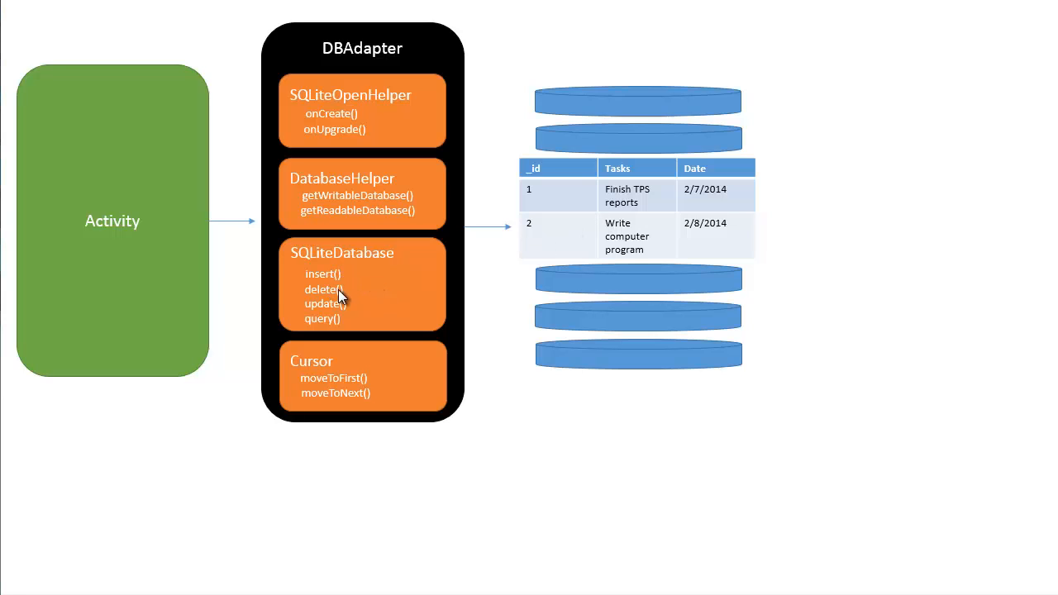
mouse_move(401, 202)
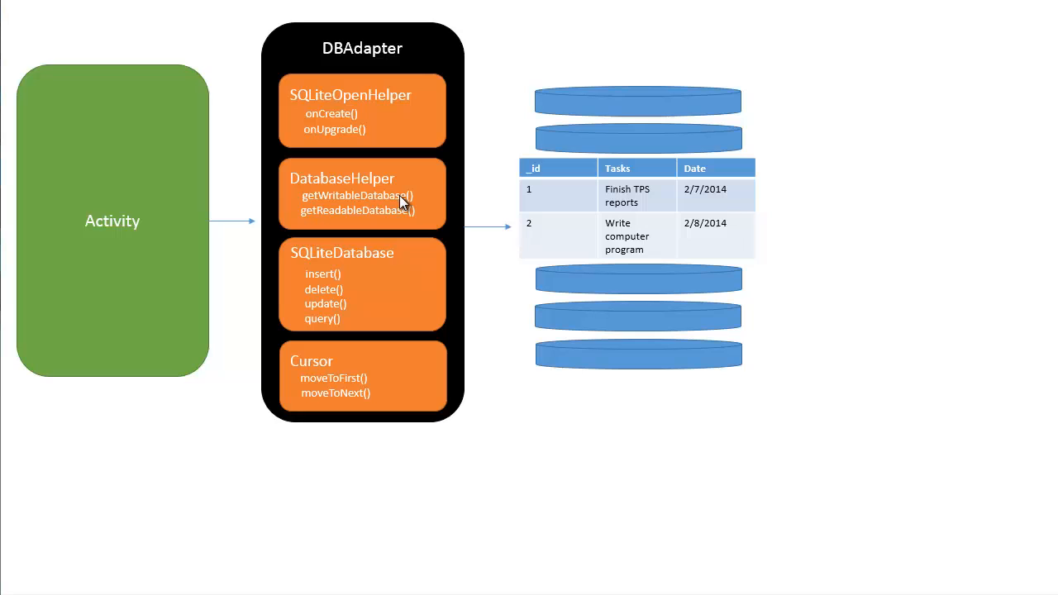
mouse_move(336, 364)
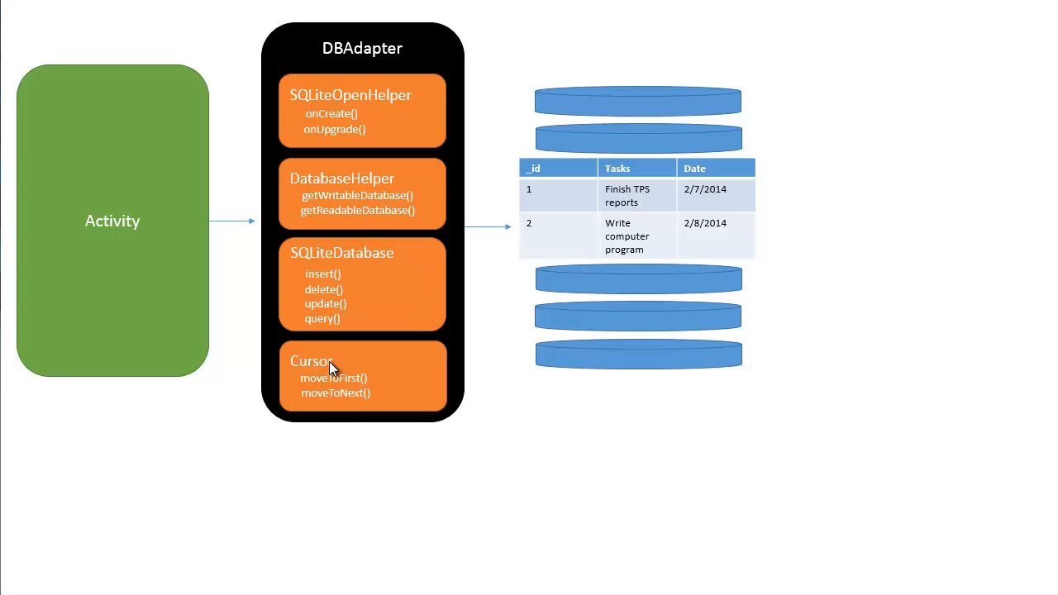
mouse_move(332, 389)
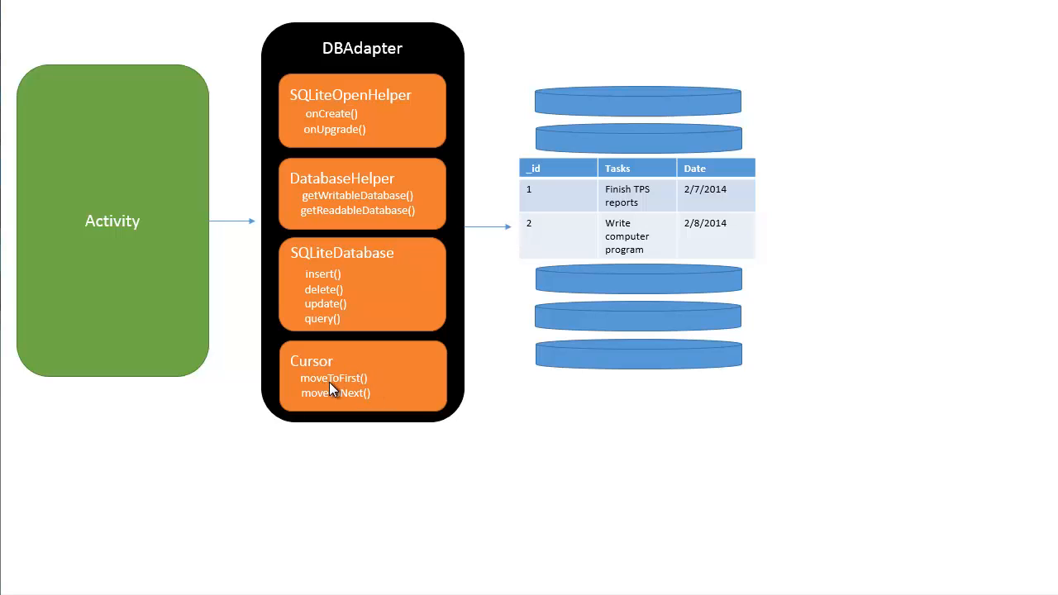
mouse_move(545, 235)
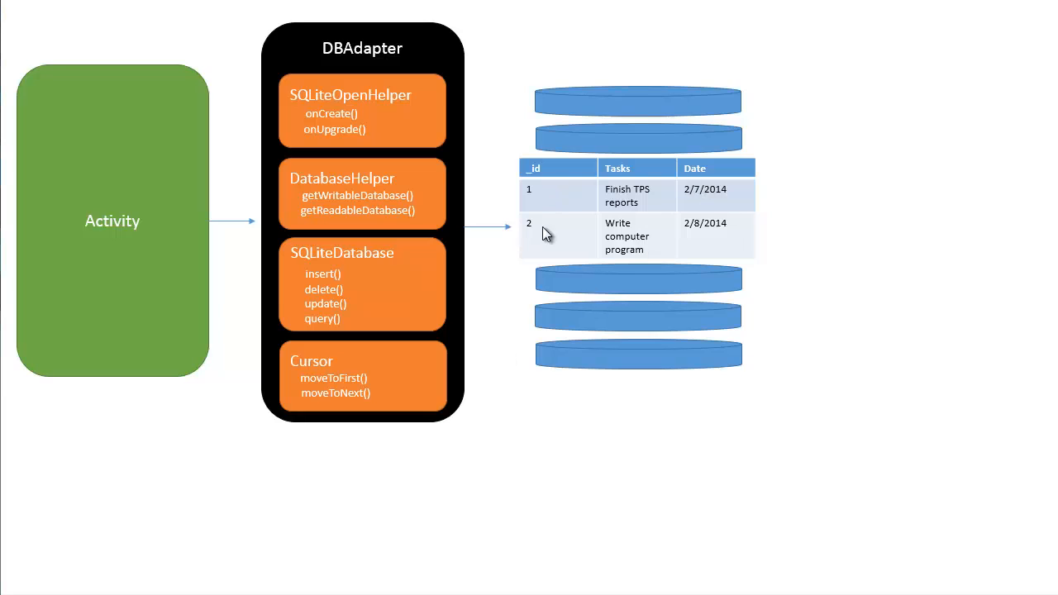
mouse_move(407, 388)
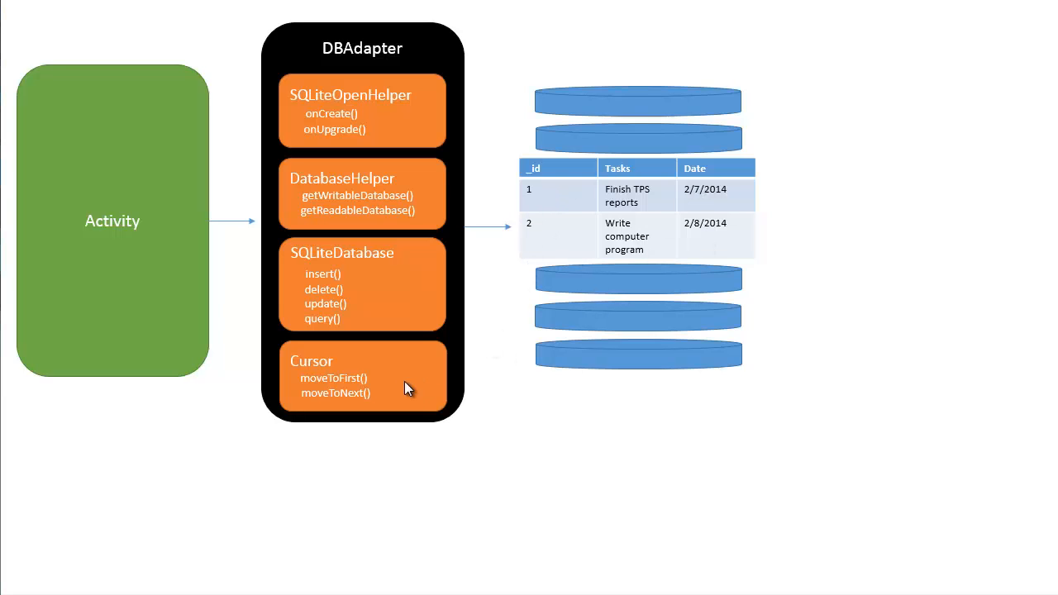
mouse_move(587, 296)
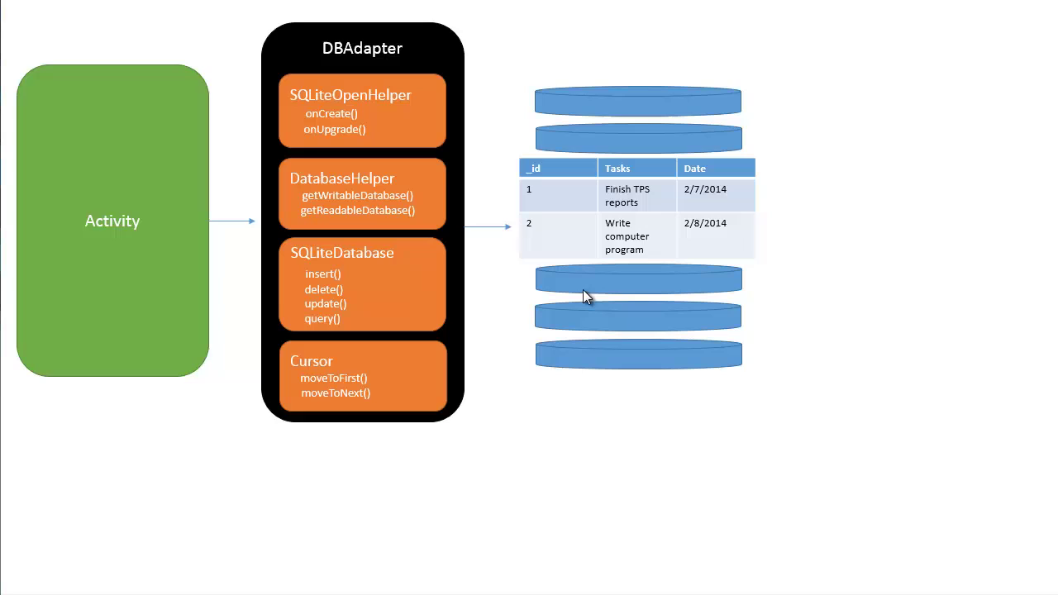
mouse_move(431, 97)
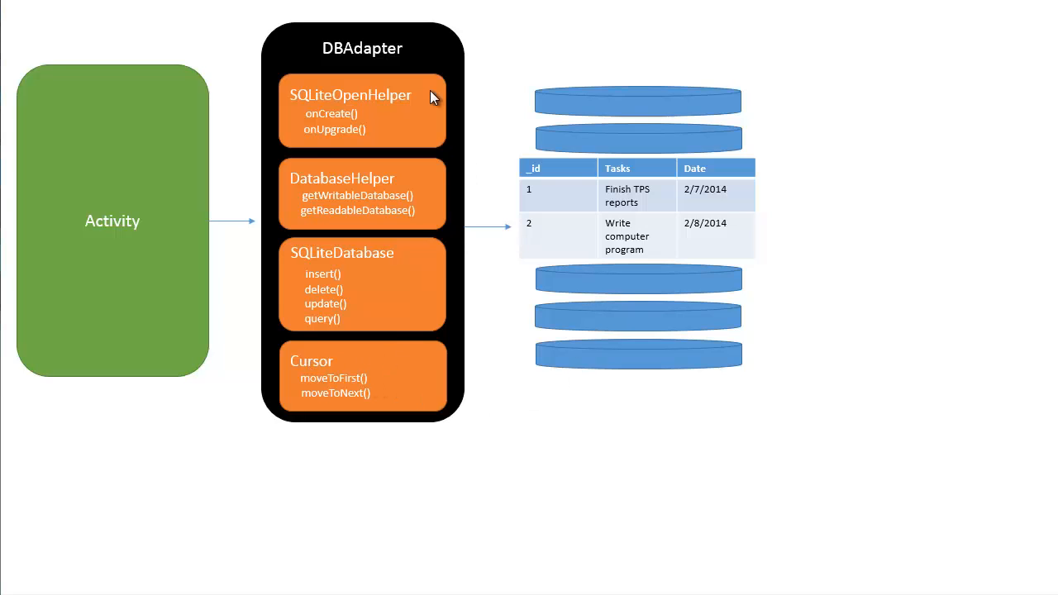
mouse_move(162, 186)
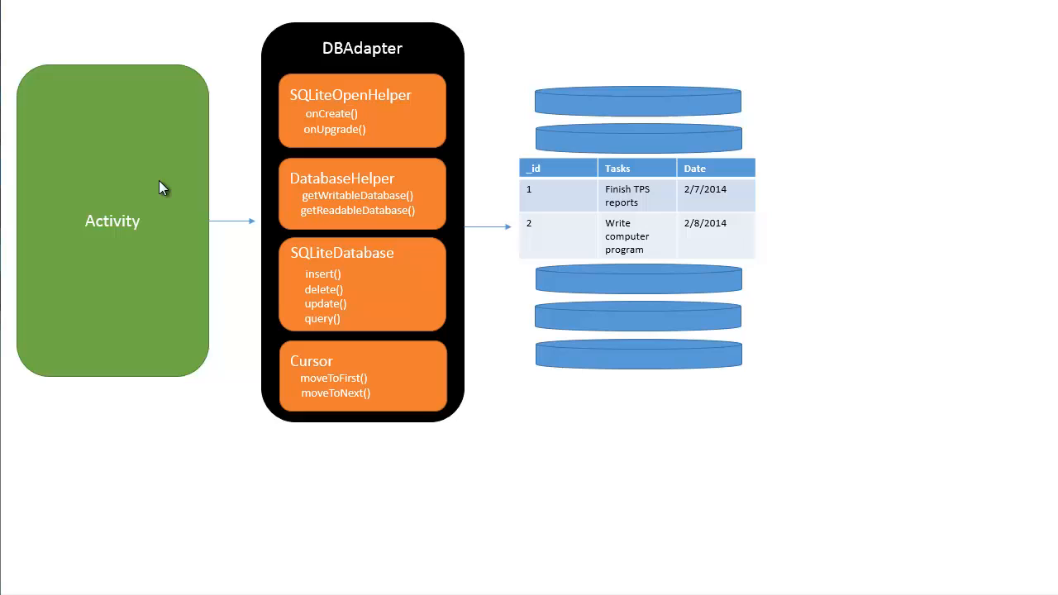
mouse_move(370, 331)
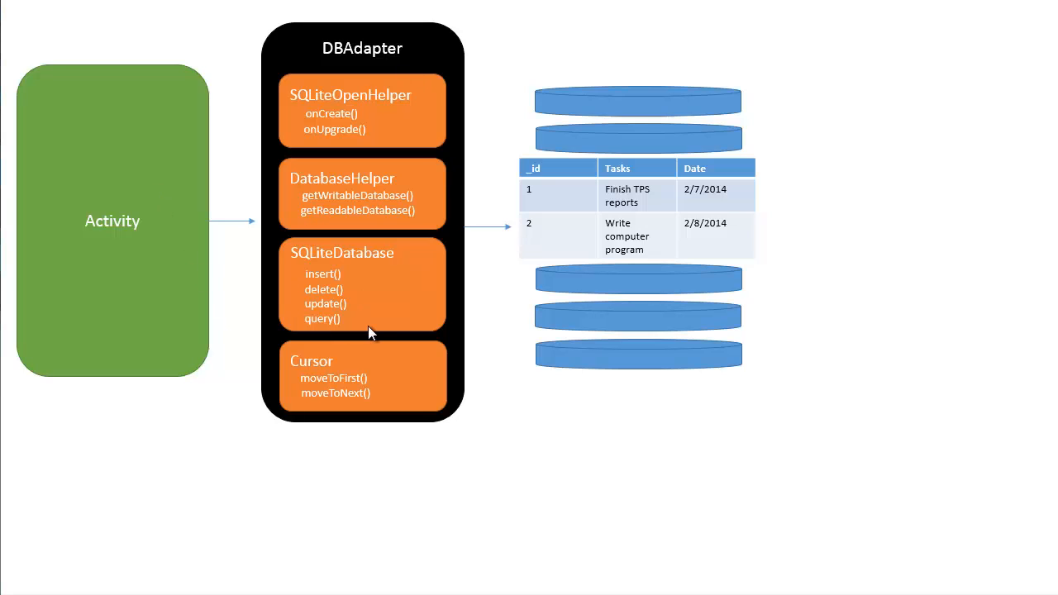
mouse_move(527, 141)
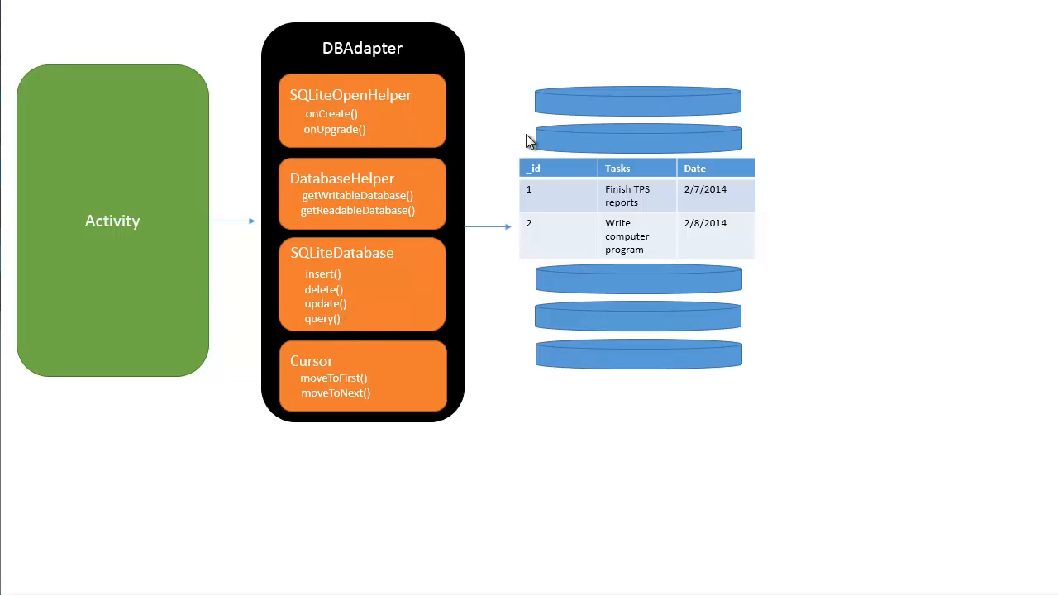
mouse_move(540, 155)
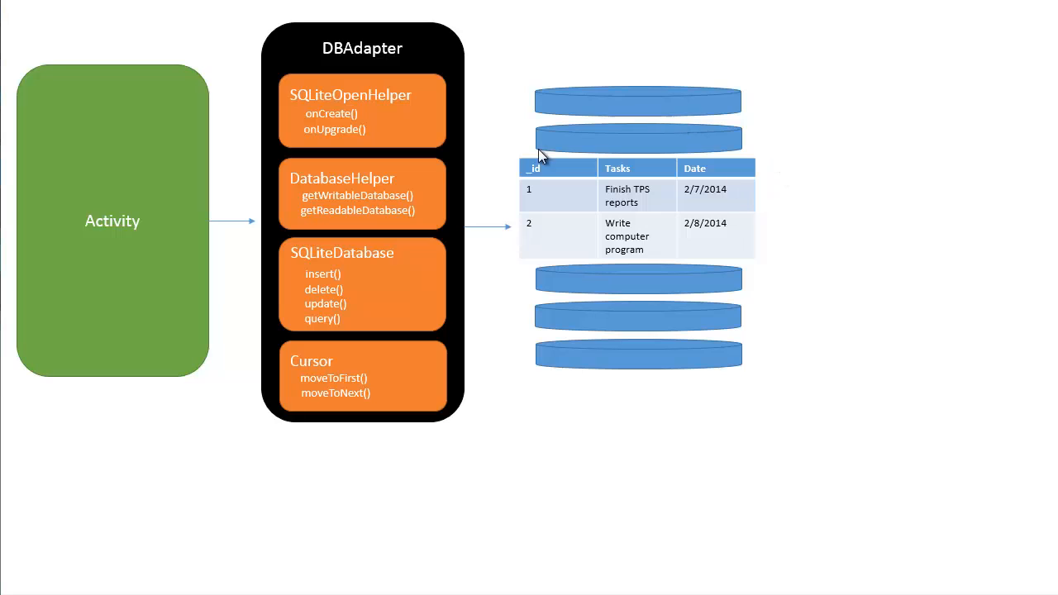
mouse_move(579, 173)
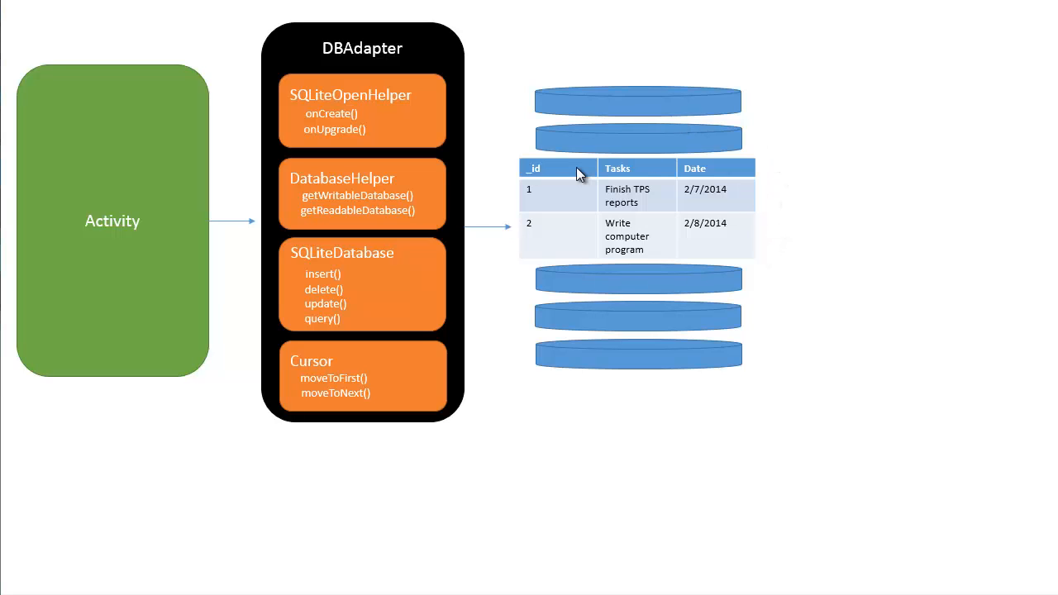
mouse_move(541, 156)
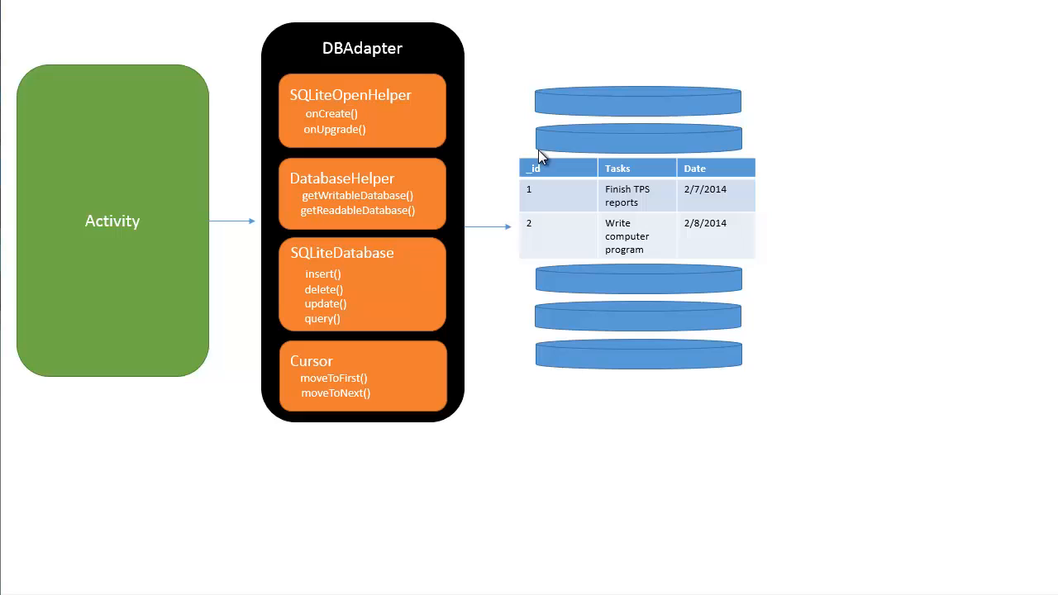
mouse_move(550, 177)
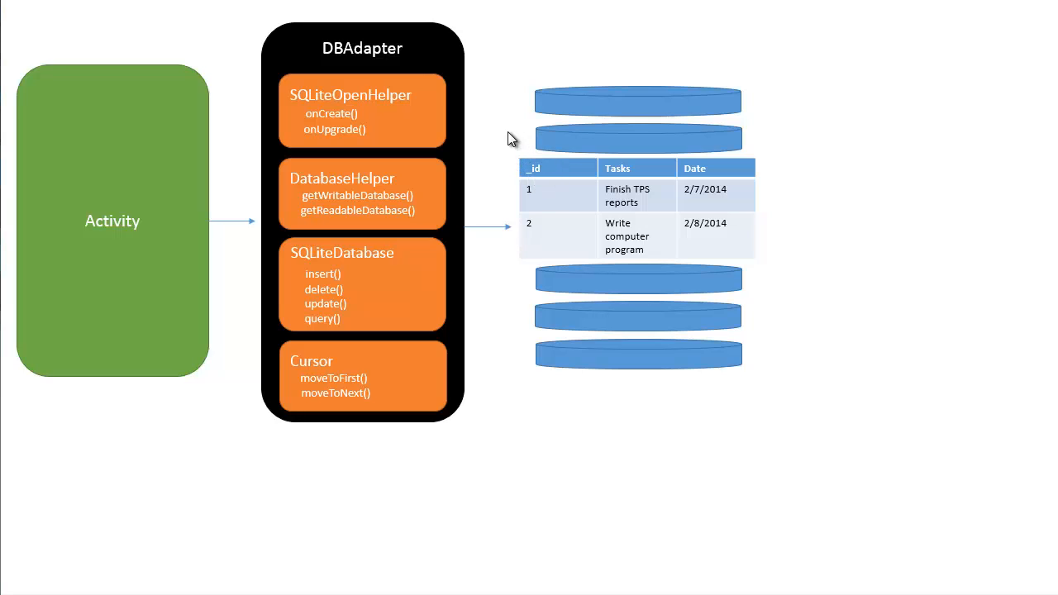
mouse_move(514, 166)
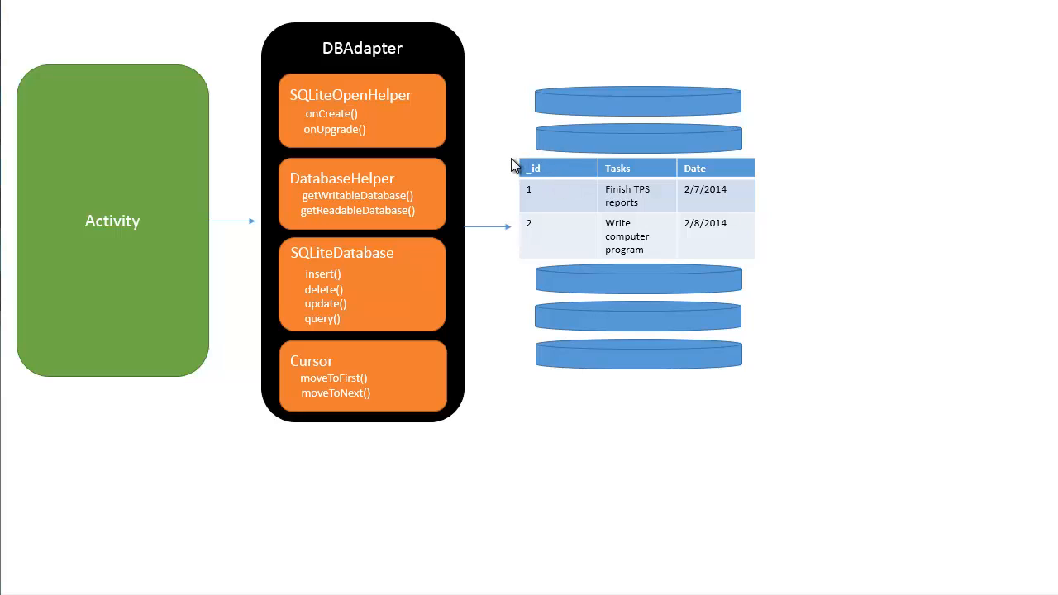
mouse_move(535, 196)
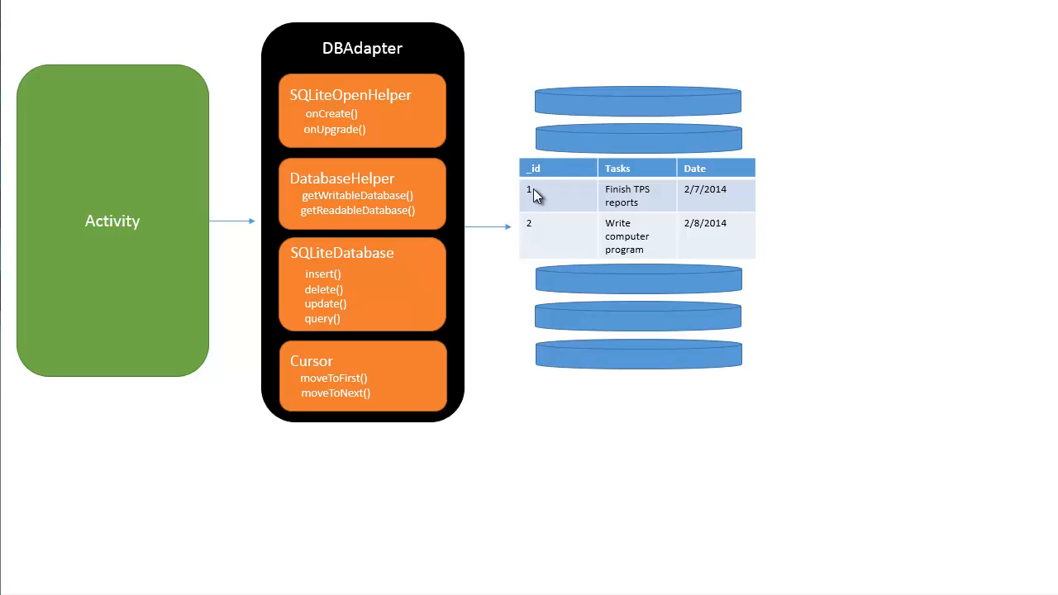
mouse_move(533, 196)
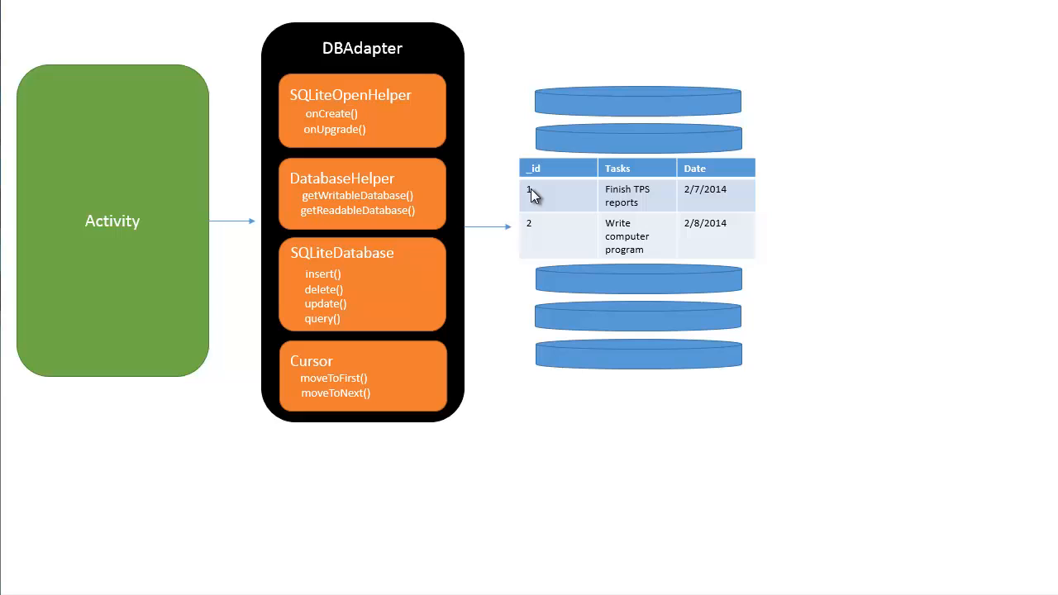
mouse_move(529, 230)
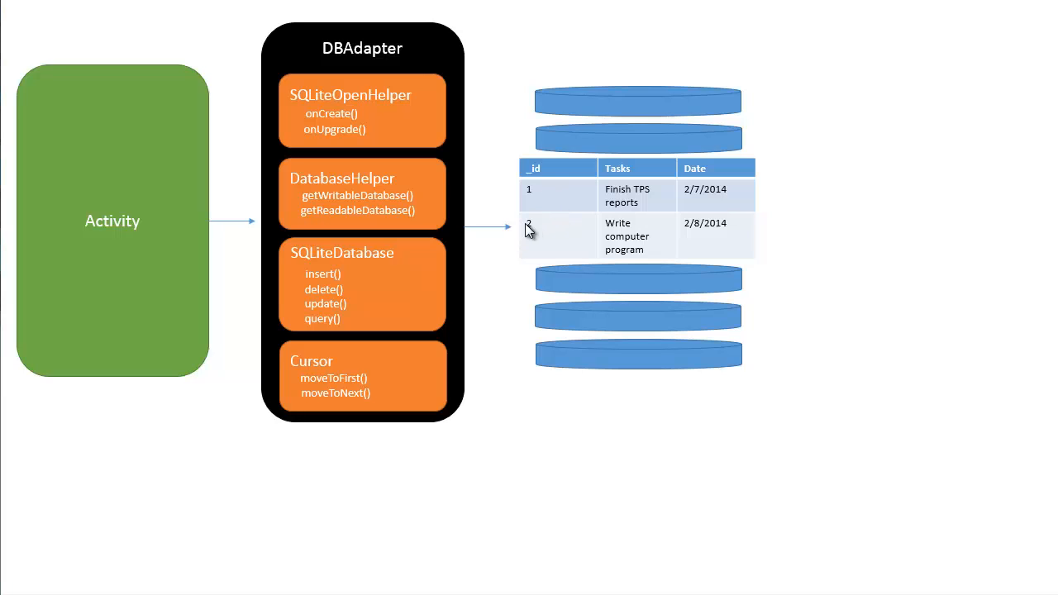
mouse_move(547, 274)
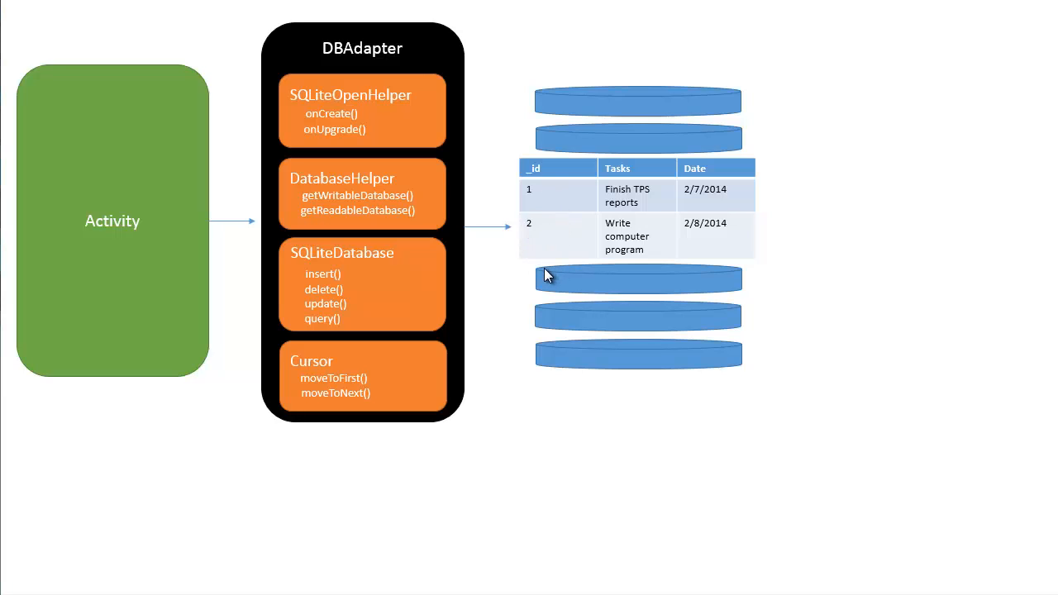
mouse_move(548, 223)
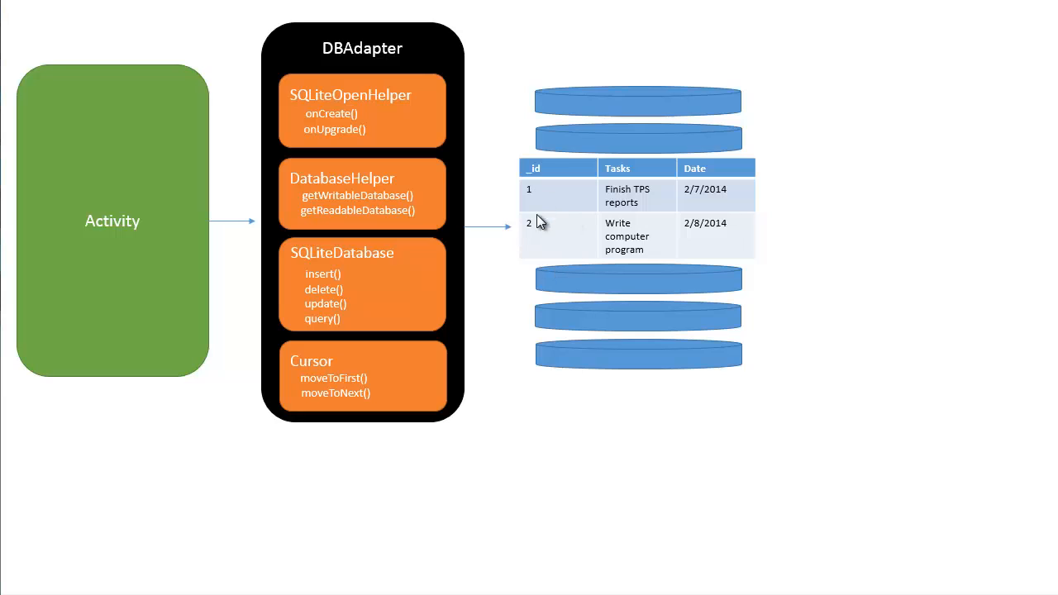
mouse_move(530, 338)
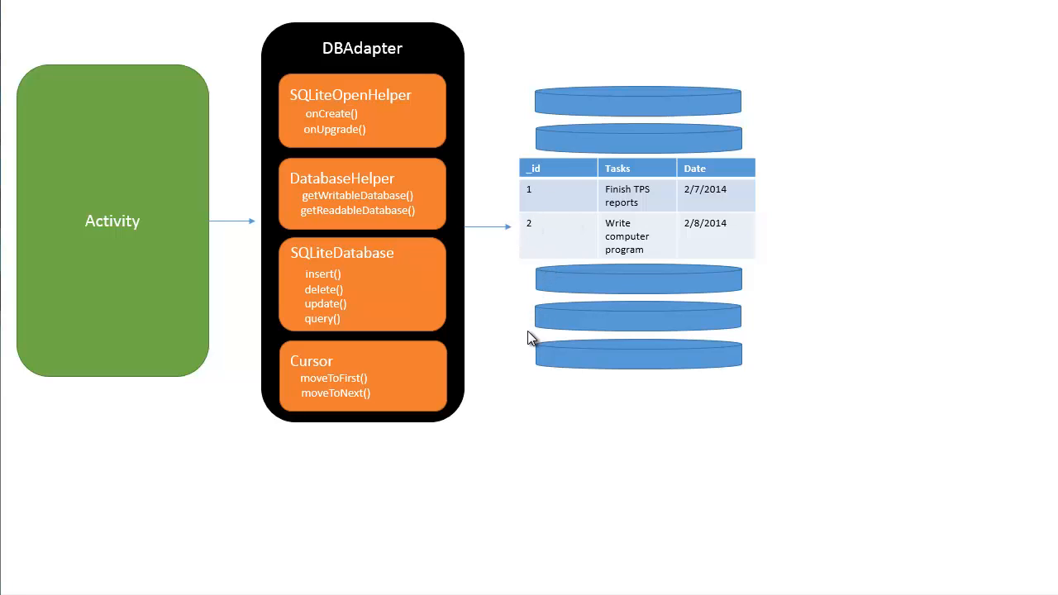
mouse_move(512, 174)
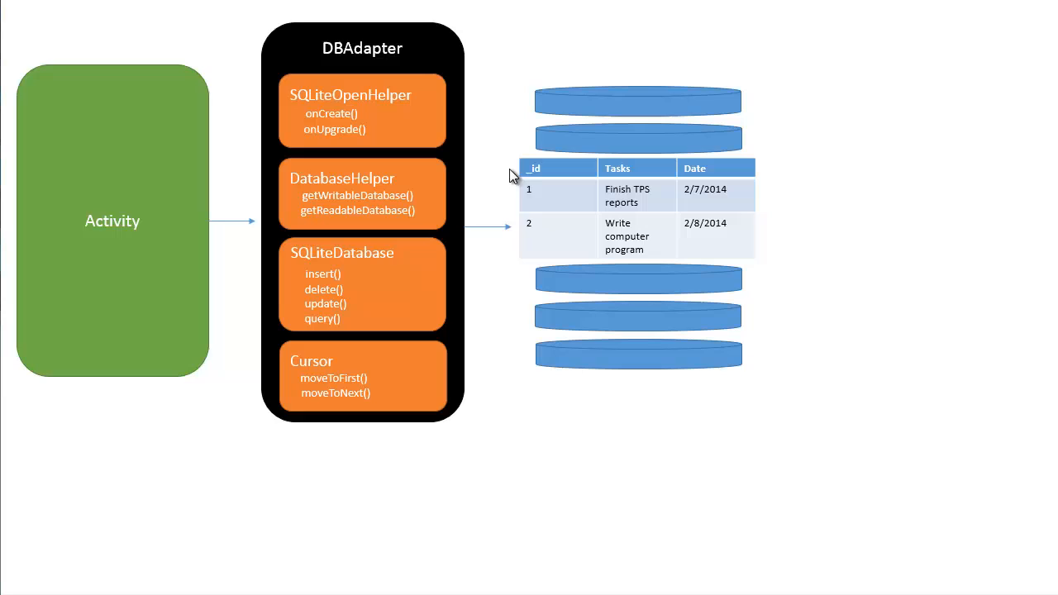
mouse_move(524, 230)
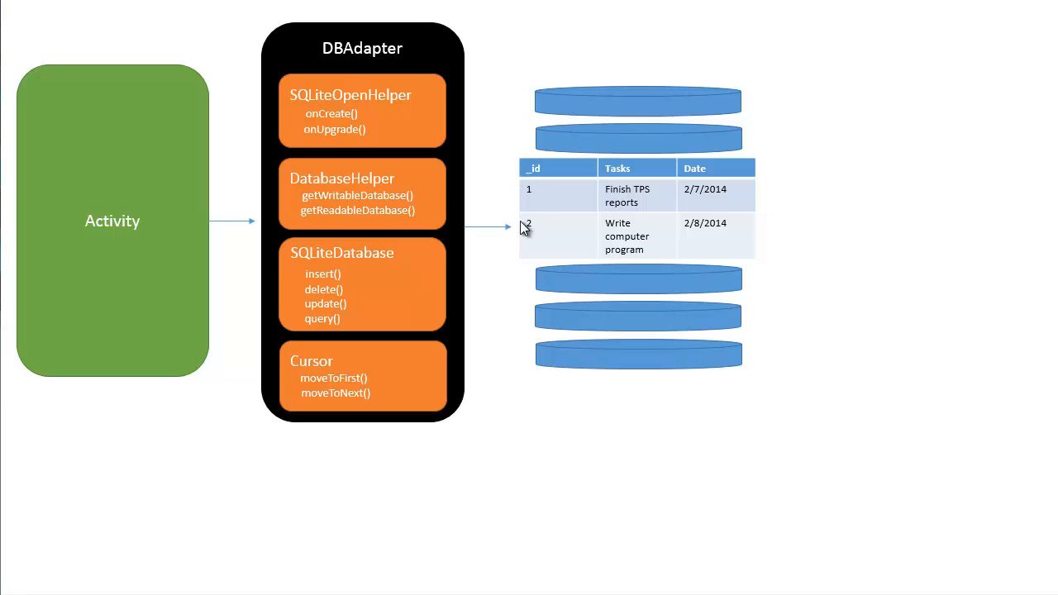
mouse_move(563, 213)
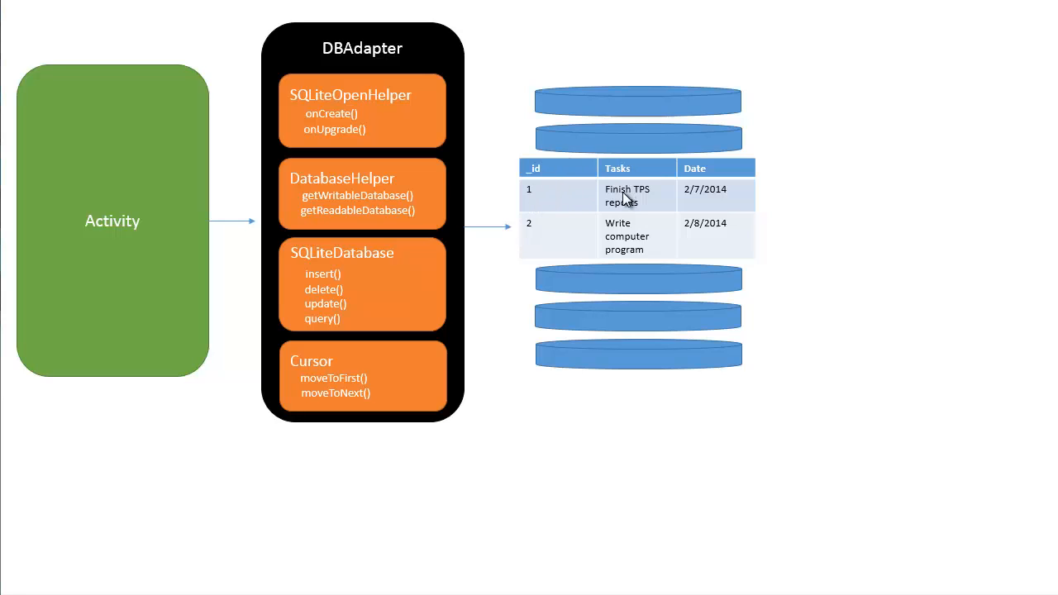
mouse_move(615, 216)
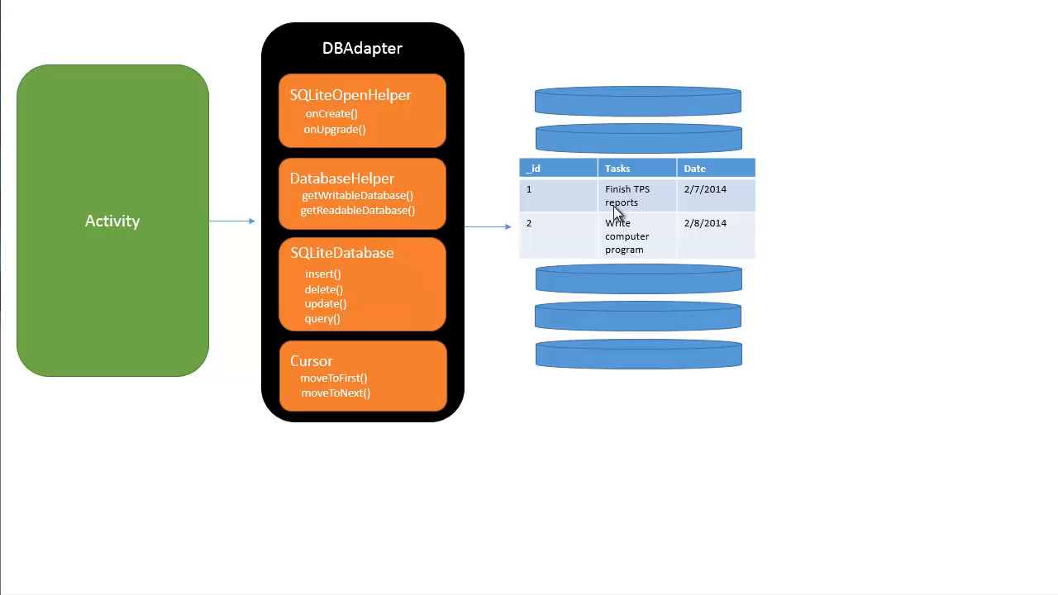
mouse_move(627, 264)
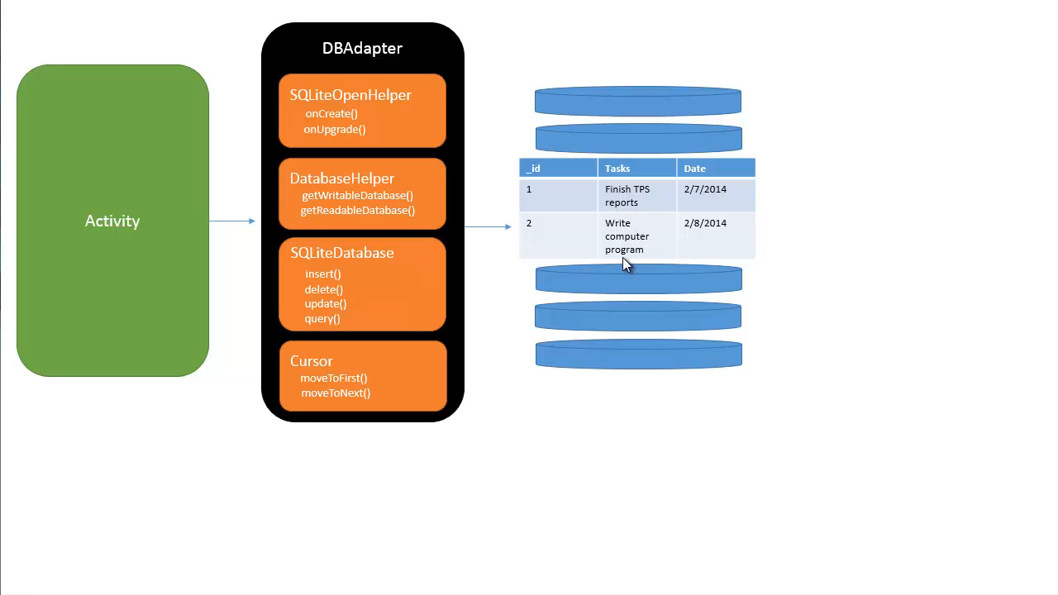
mouse_move(620, 198)
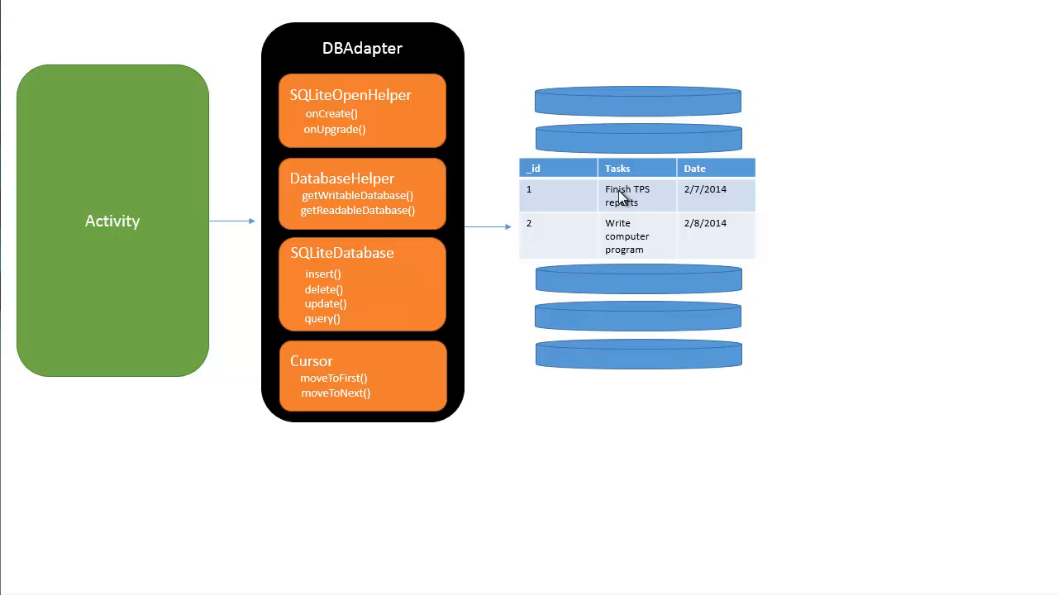
mouse_move(652, 203)
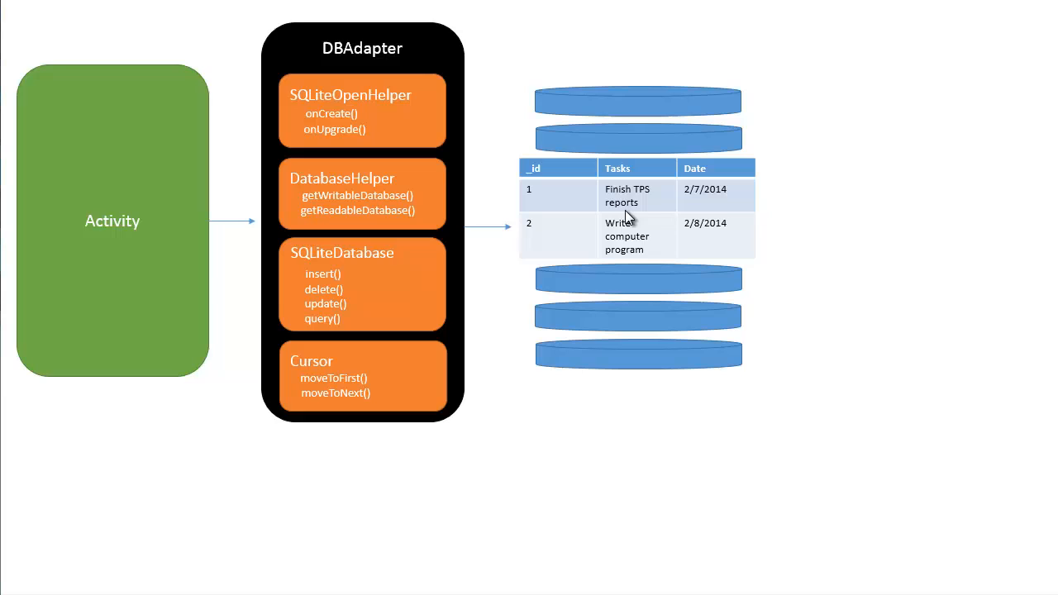
mouse_move(643, 213)
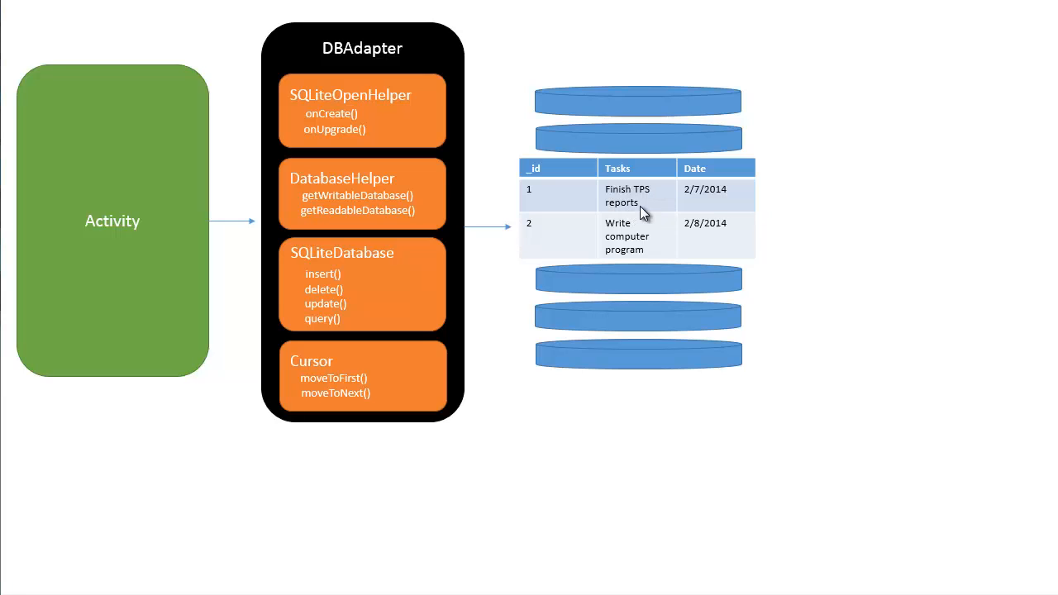
mouse_move(702, 202)
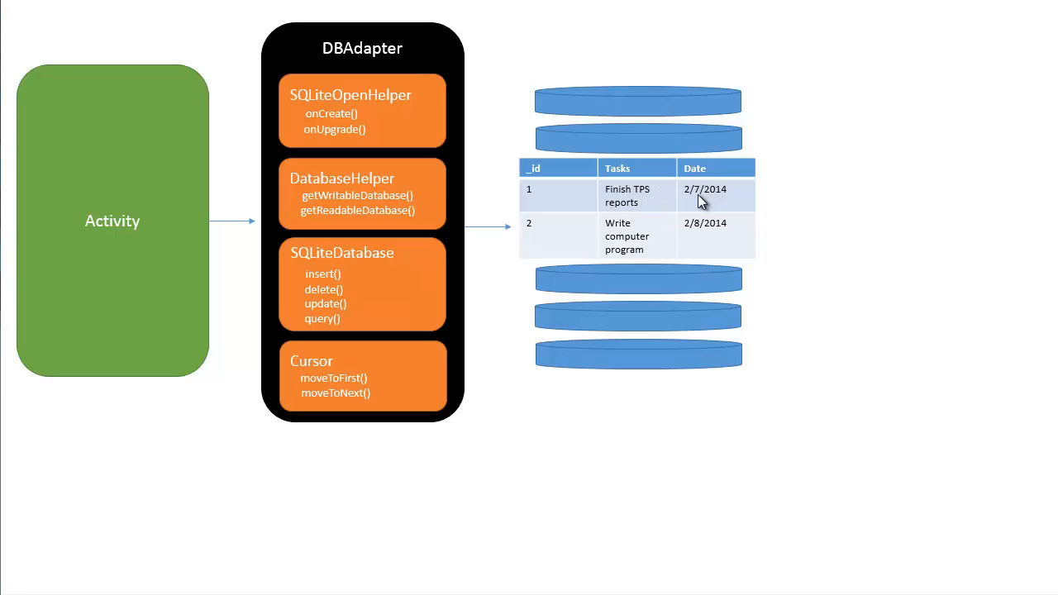
mouse_move(539, 196)
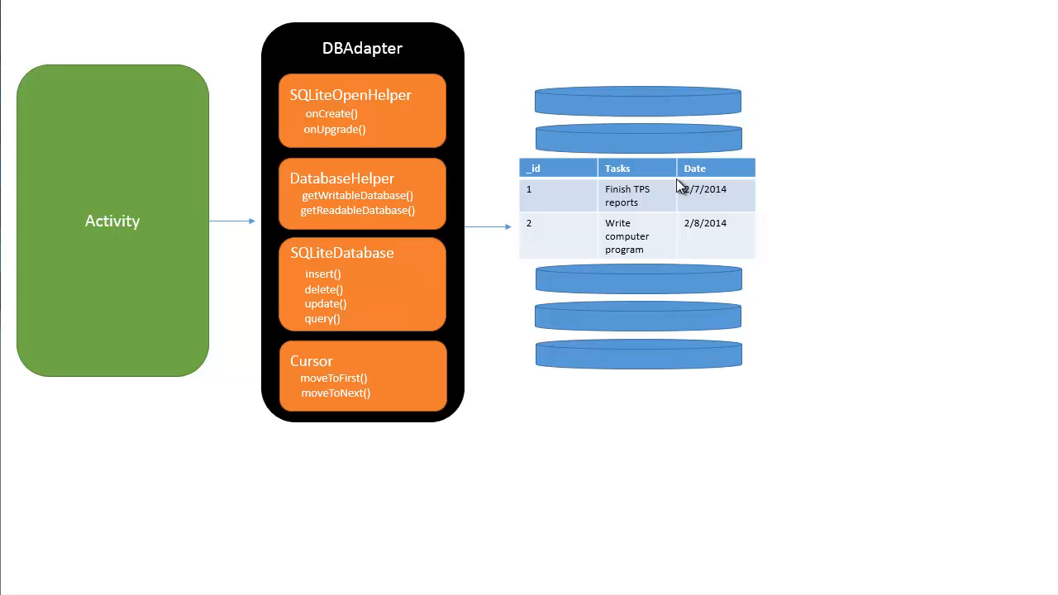
mouse_move(714, 184)
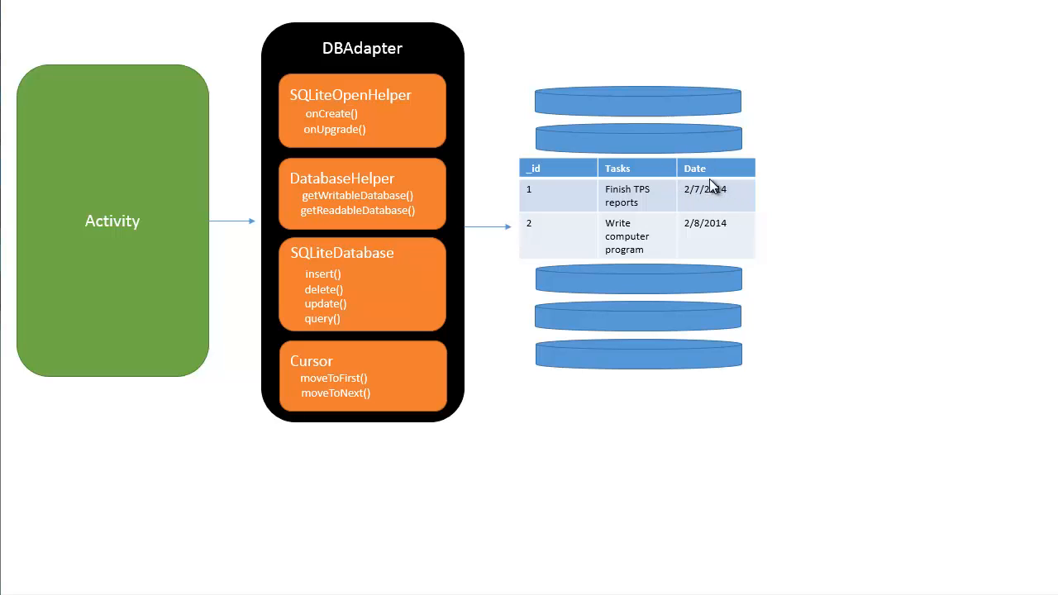
mouse_move(661, 200)
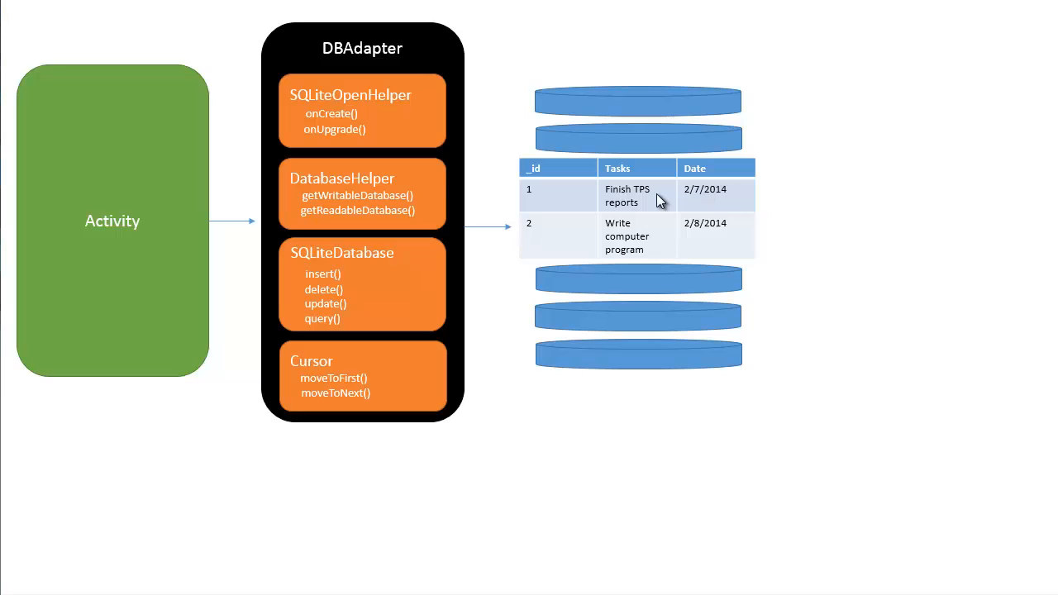
mouse_move(702, 201)
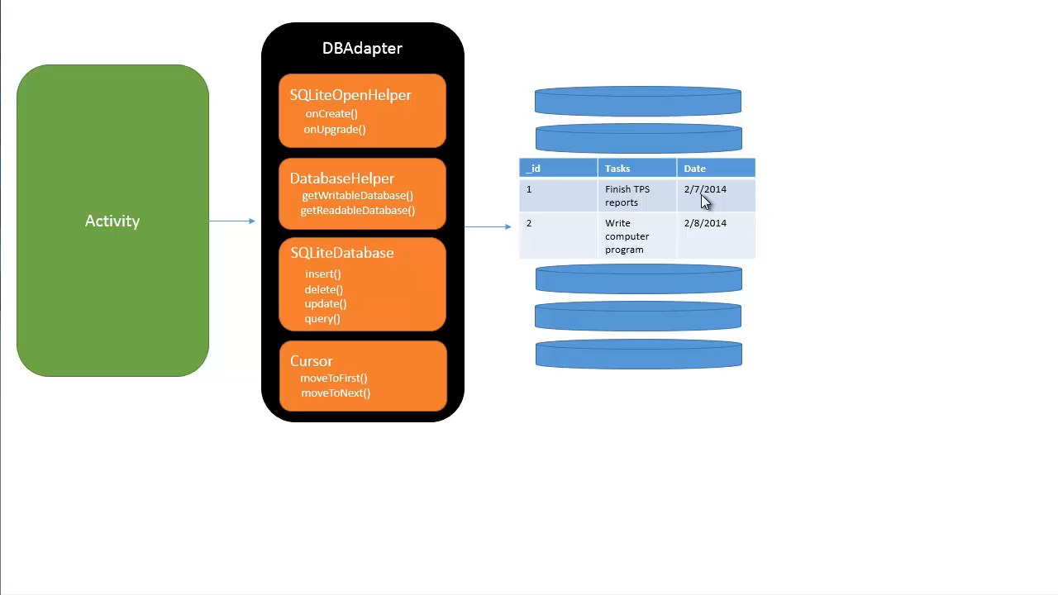
mouse_move(709, 148)
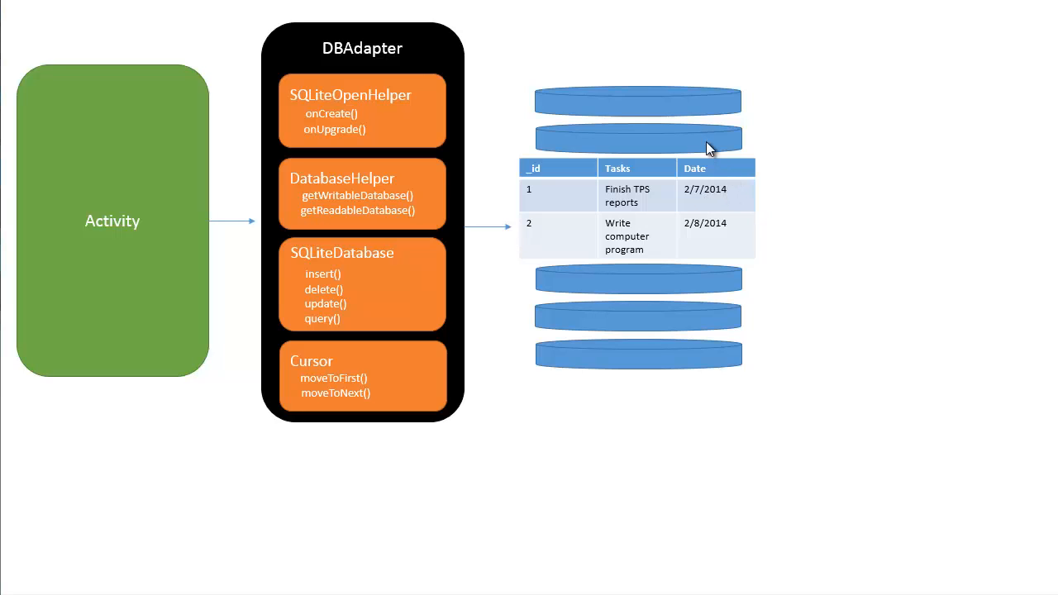
mouse_move(482, 24)
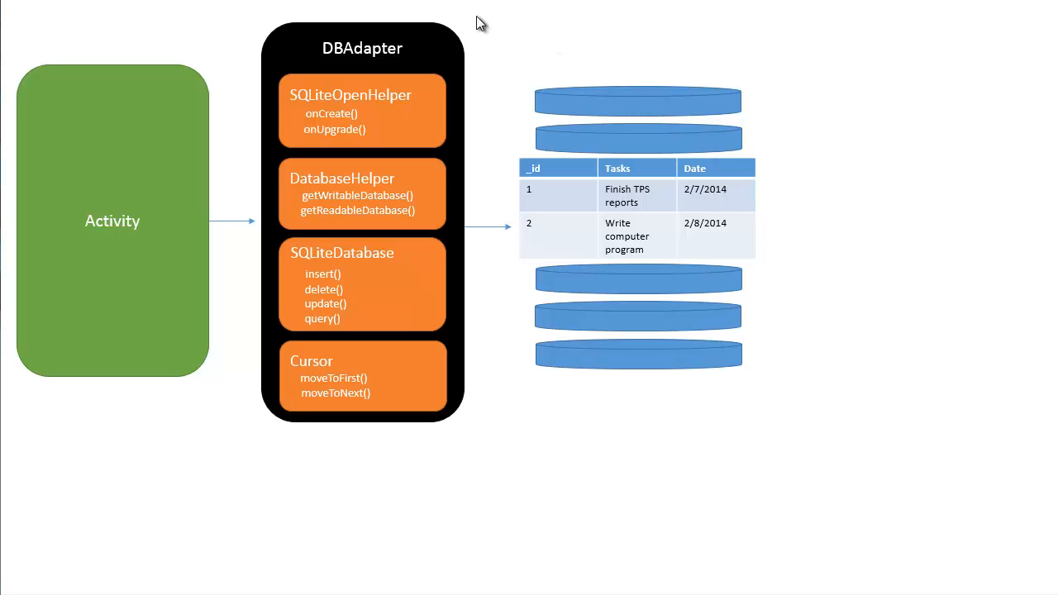
mouse_move(370, 52)
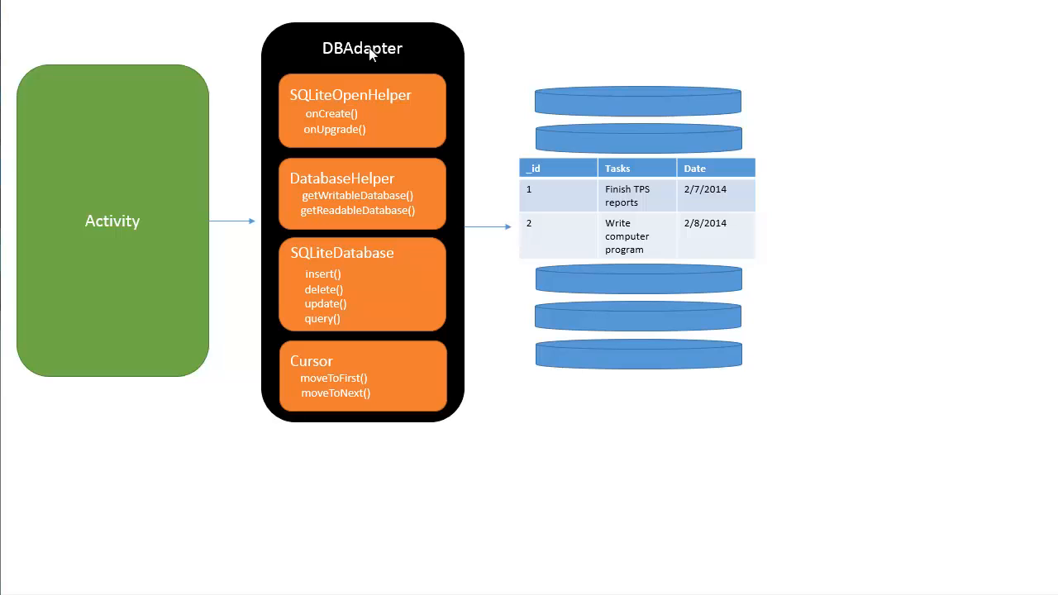